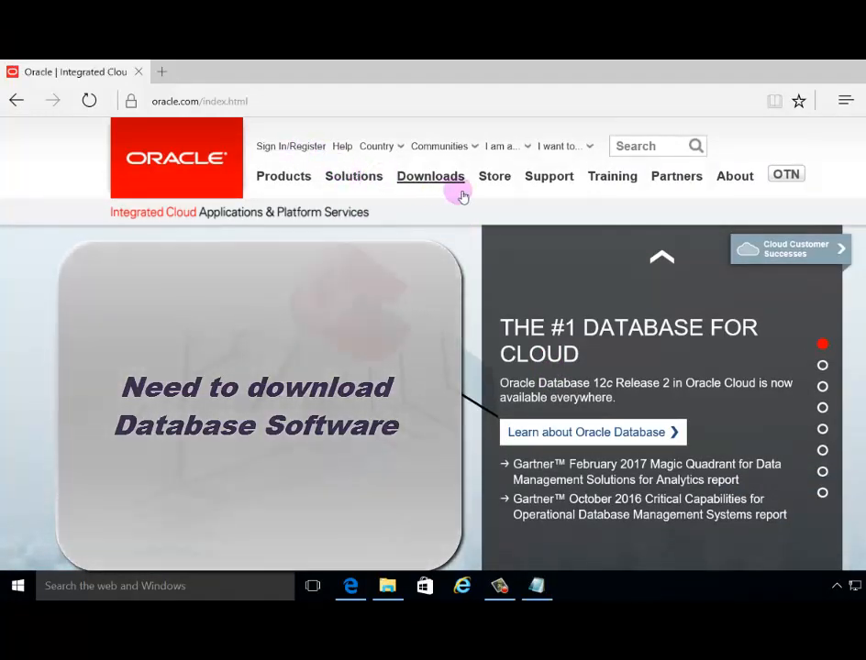
Navigate from the Downloads menu to the Oracle Database page at the 11g Release 2 Enterprise Edition heading
click(430, 176)
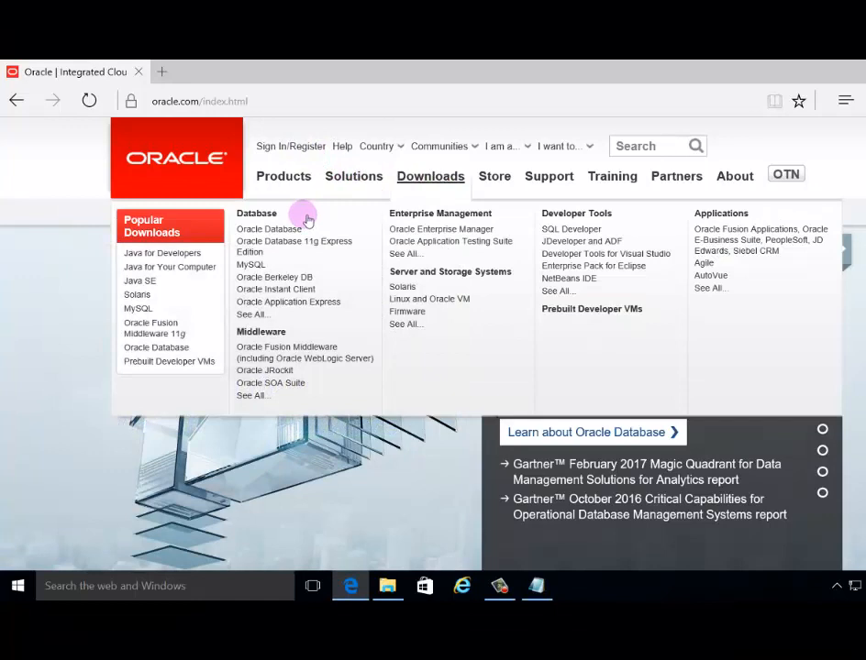
click(269, 229)
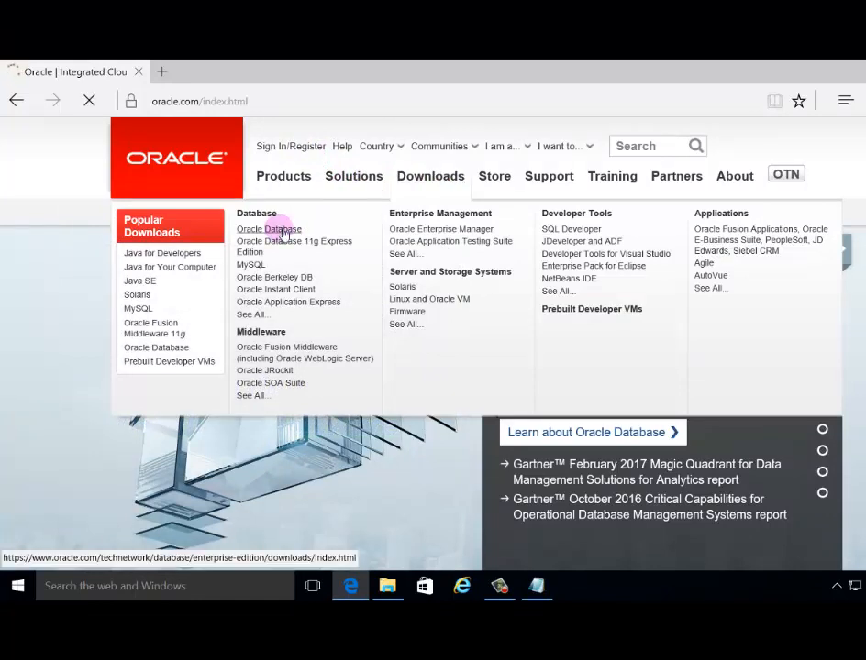
click(269, 228)
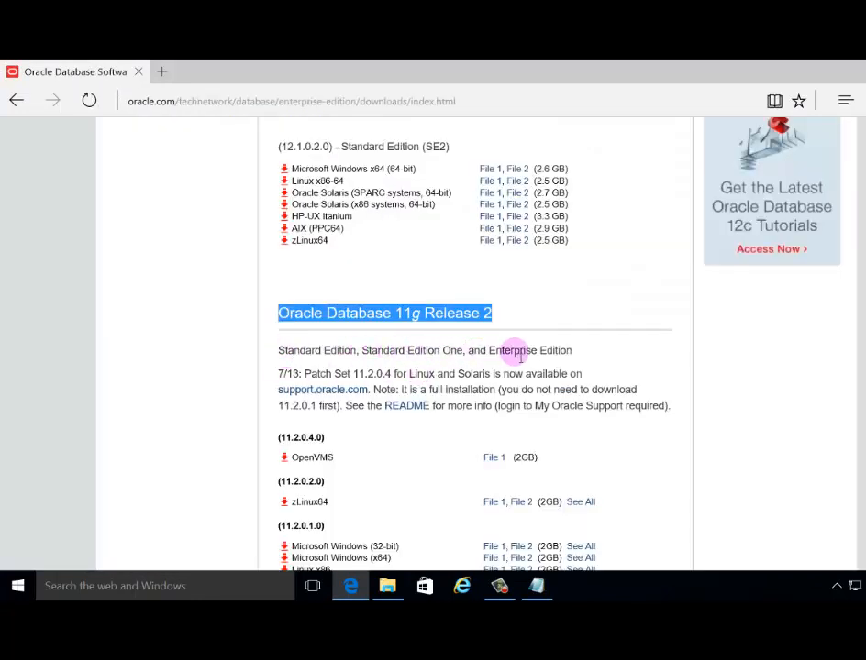
double_click(532, 350)
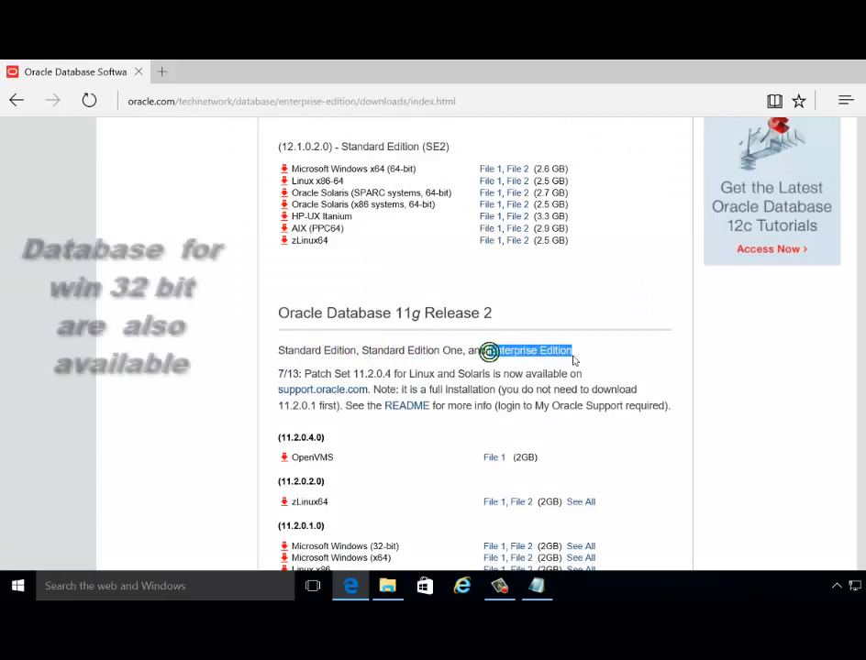
Open the See All listing for Microsoft Windows (x64) under 11g Release 2
scroll(down, 3)
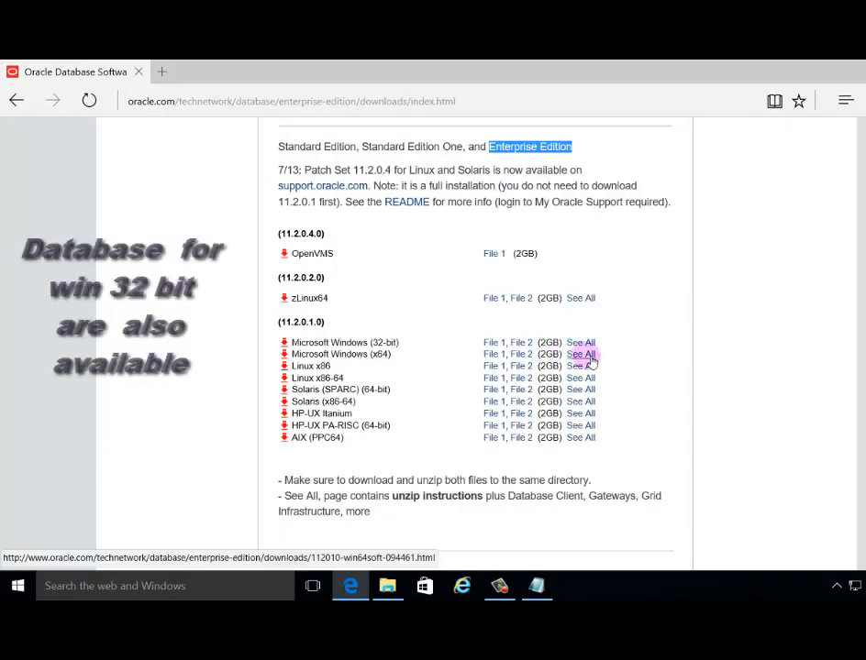
click(580, 353)
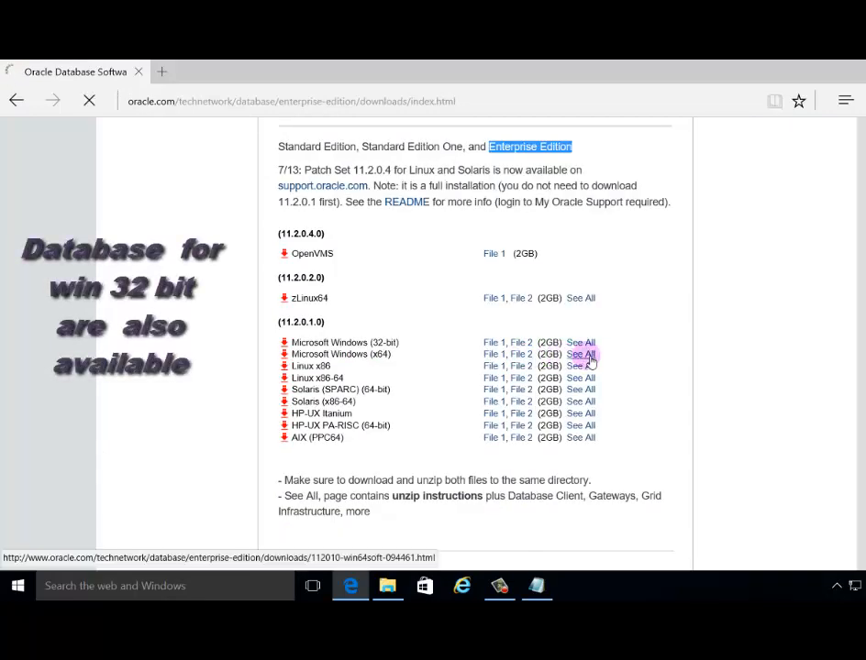
click(580, 353)
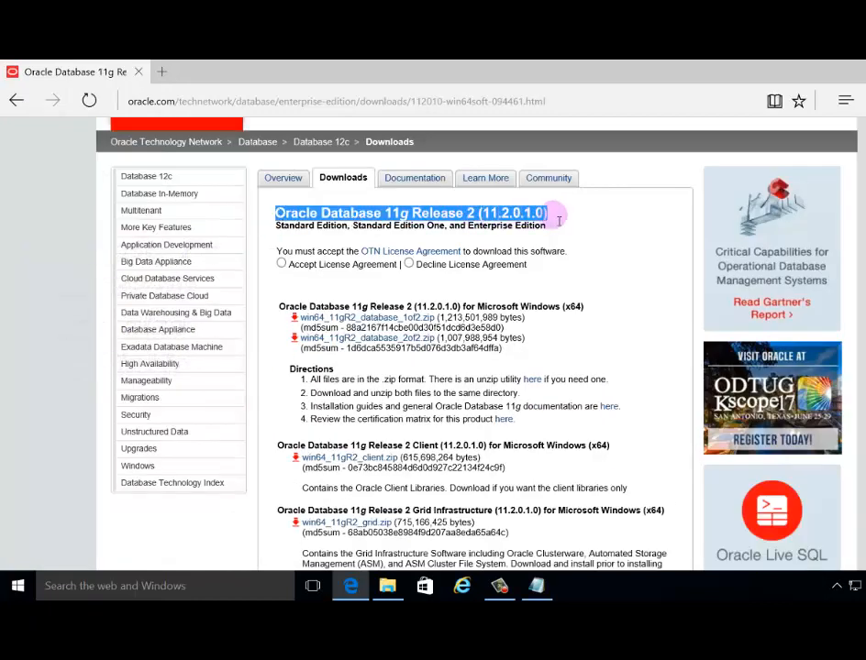
Accept the OTN License Agreement and start downloading win64_11gR2_database_1of2.zip
scroll(down, 3)
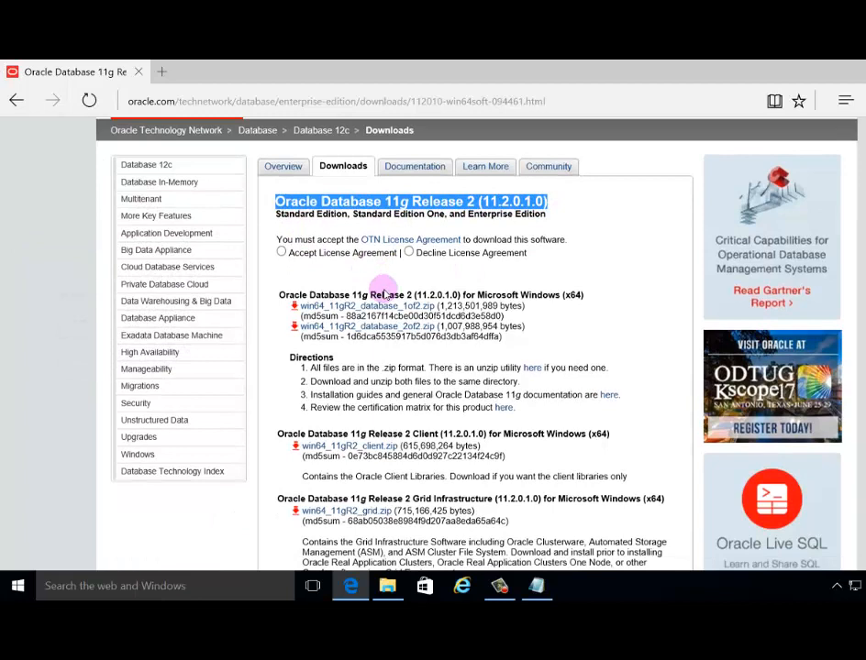
scroll(down, 3)
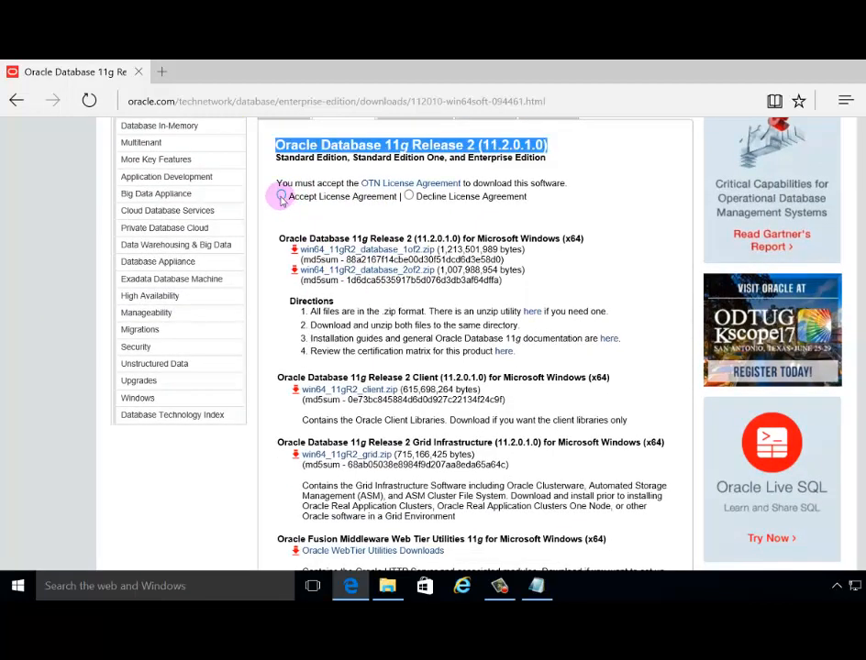
click(280, 197)
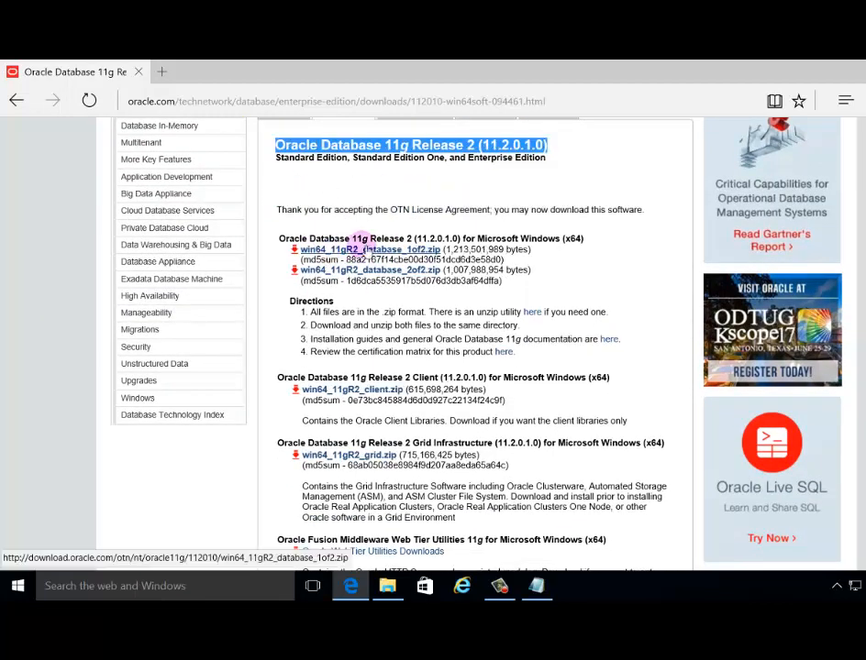
click(362, 248)
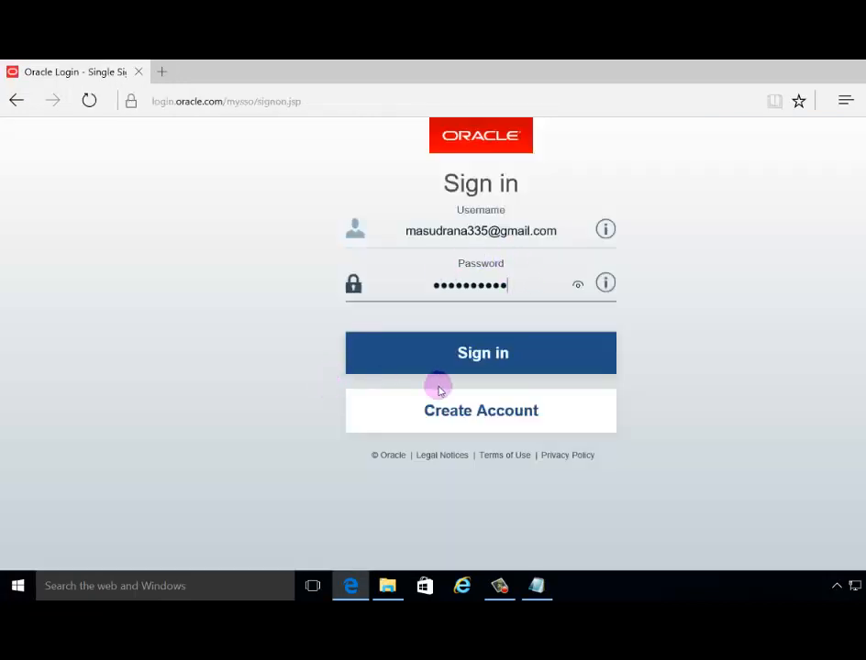
mouse_move(481, 353)
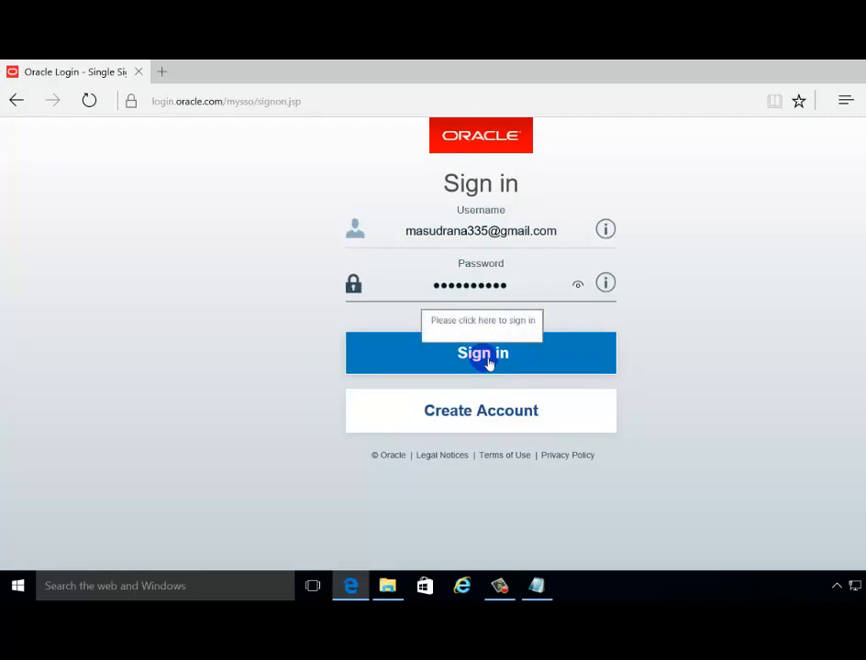
Sign in to the Oracle account, go back to the downloads page, and view both zips on the F: drive
click(481, 353)
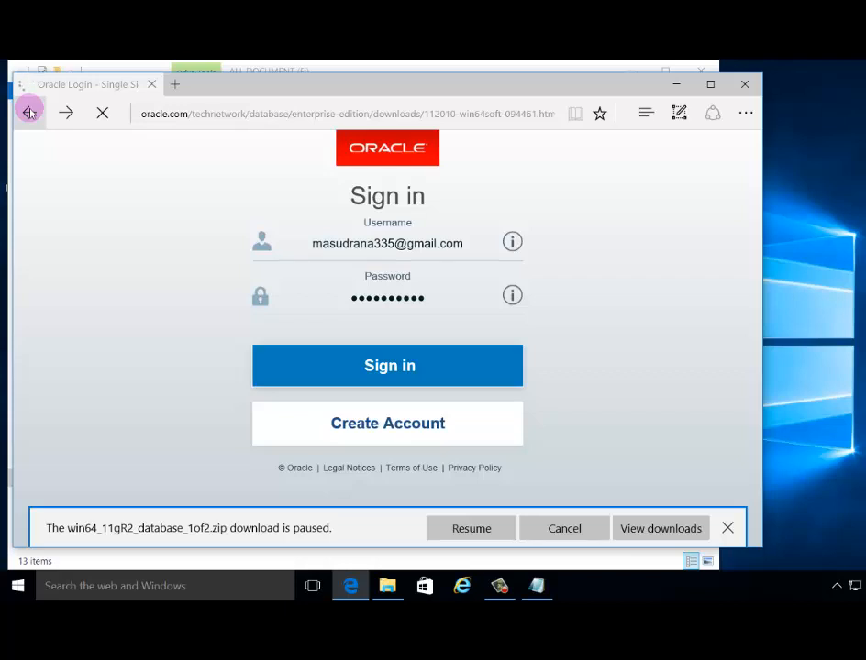
click(29, 112)
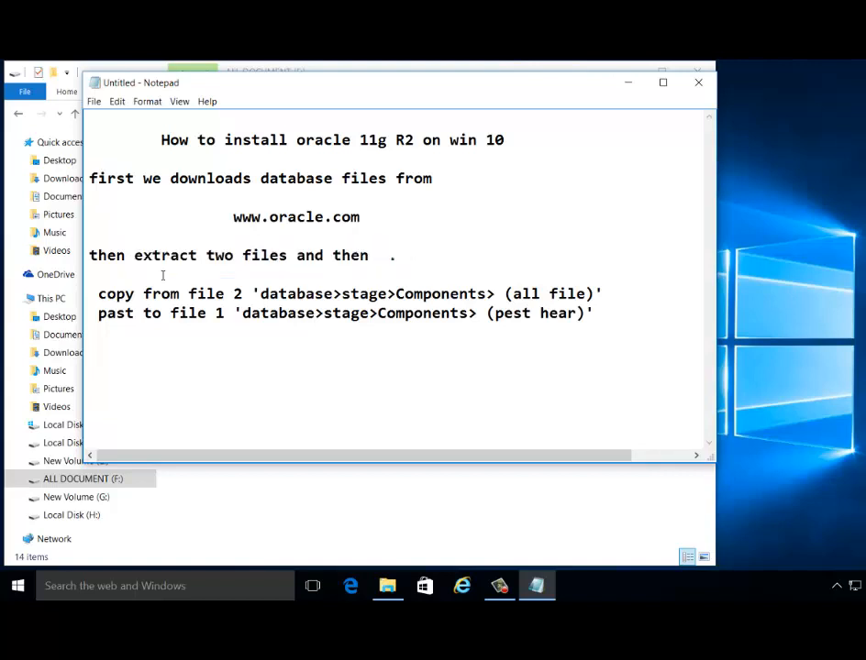
drag(134, 254, 289, 255)
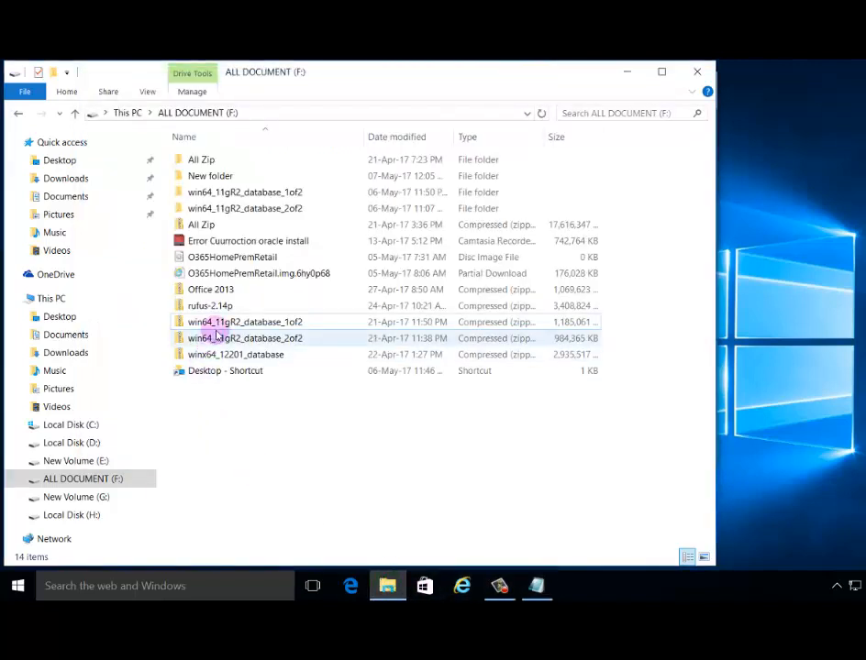
Extract win64_11gR2_database_1of2.zip into its same-named folder on F: via Extract All
right_click(245, 321)
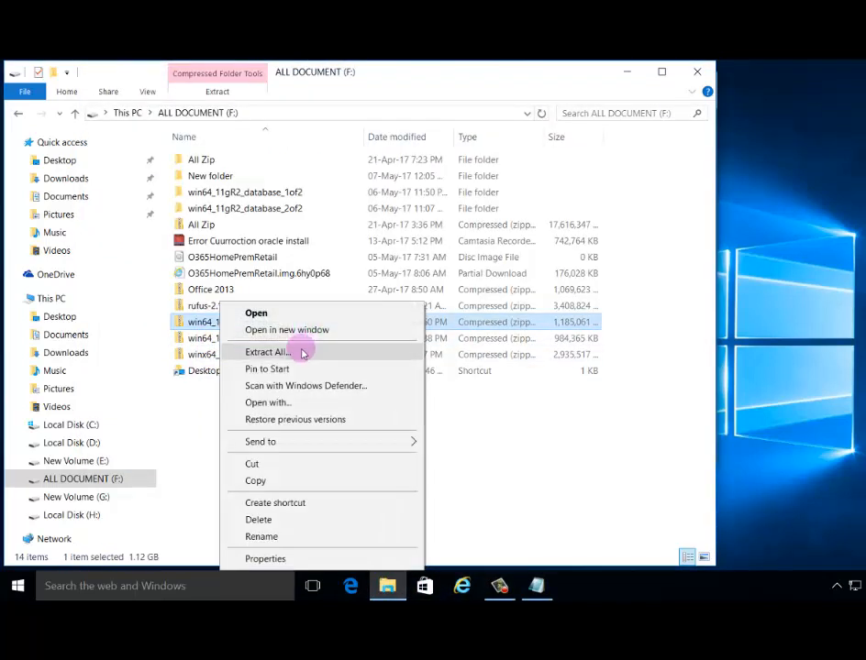
click(266, 352)
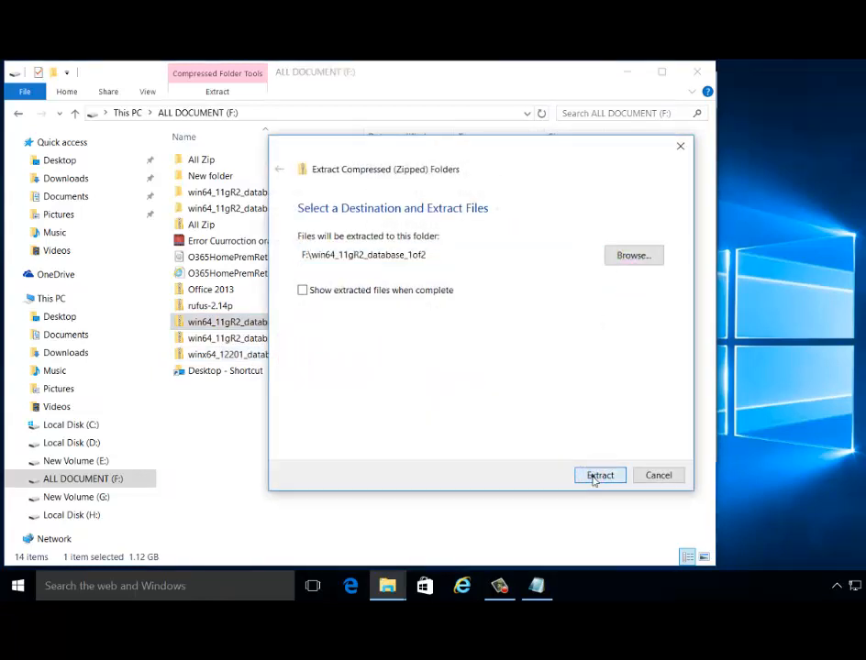
click(600, 475)
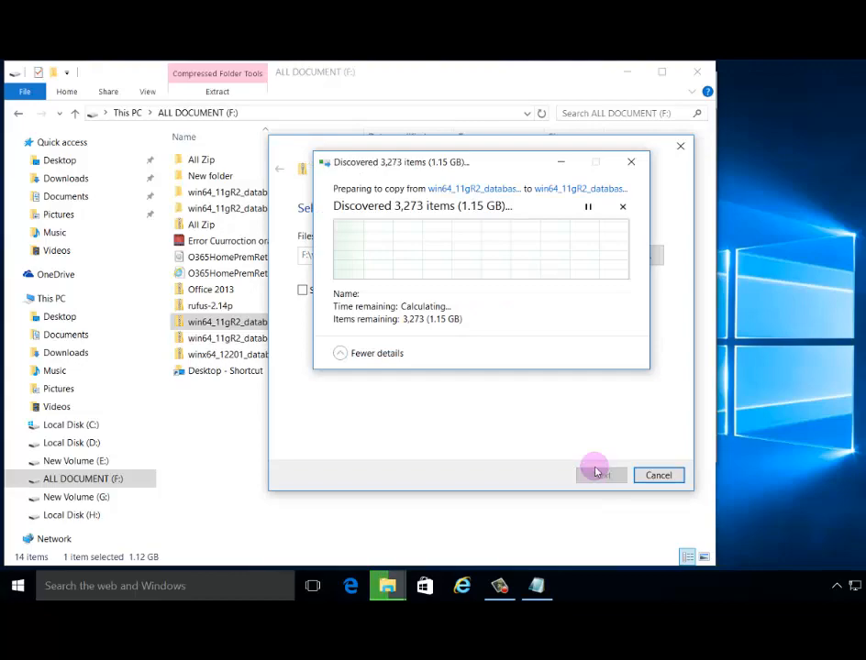
click(657, 474)
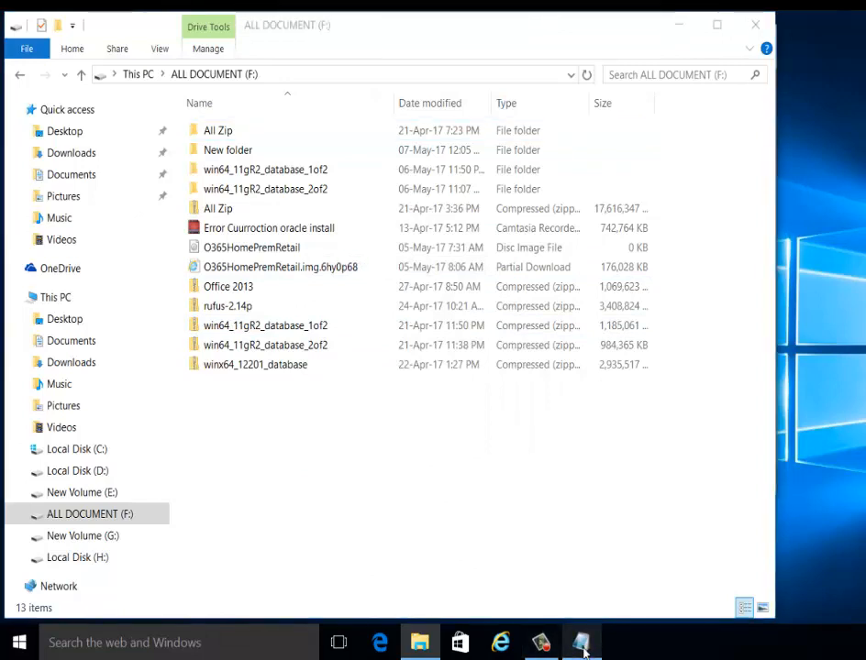
Bring the Notepad installation notes forward and highlight 'database' in the copy line
click(583, 642)
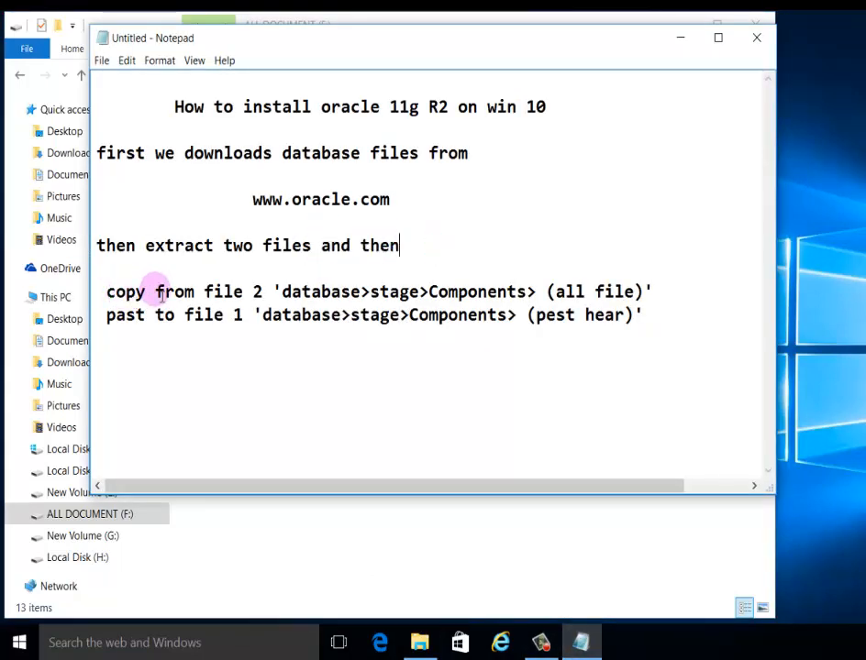
double_click(223, 292)
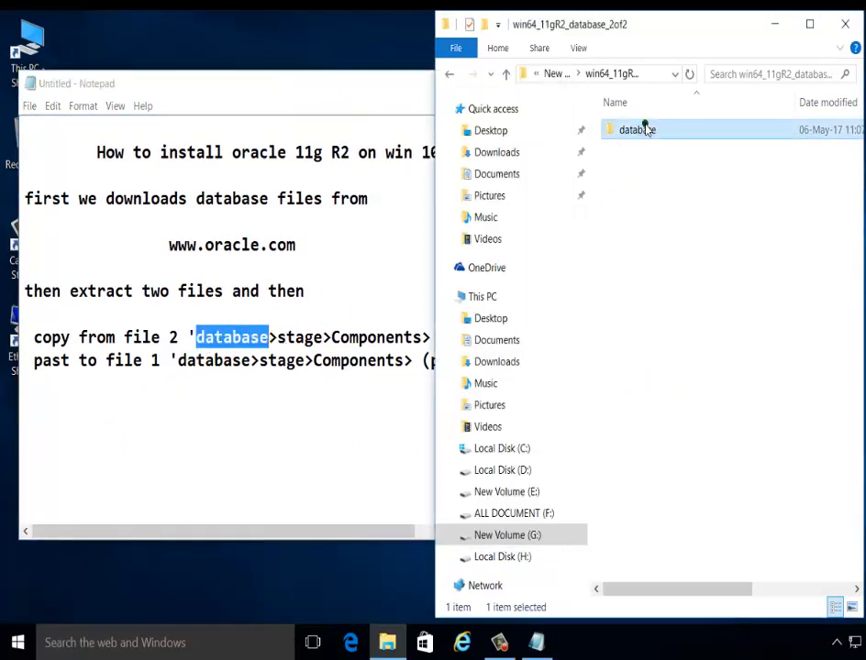
Browse into the second download's database Components folder, then return to the drive root
double_click(630, 129)
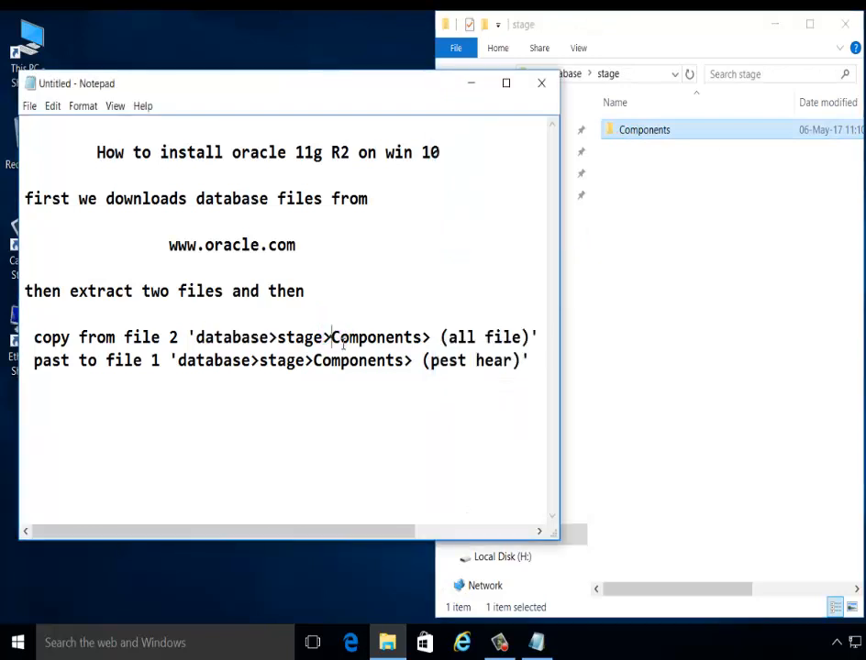
double_click(643, 129)
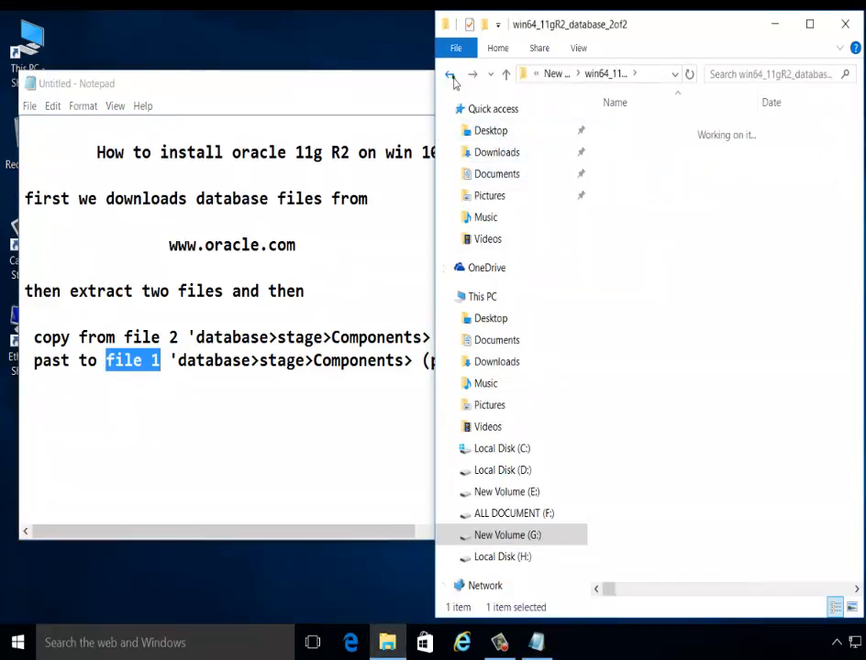
click(449, 73)
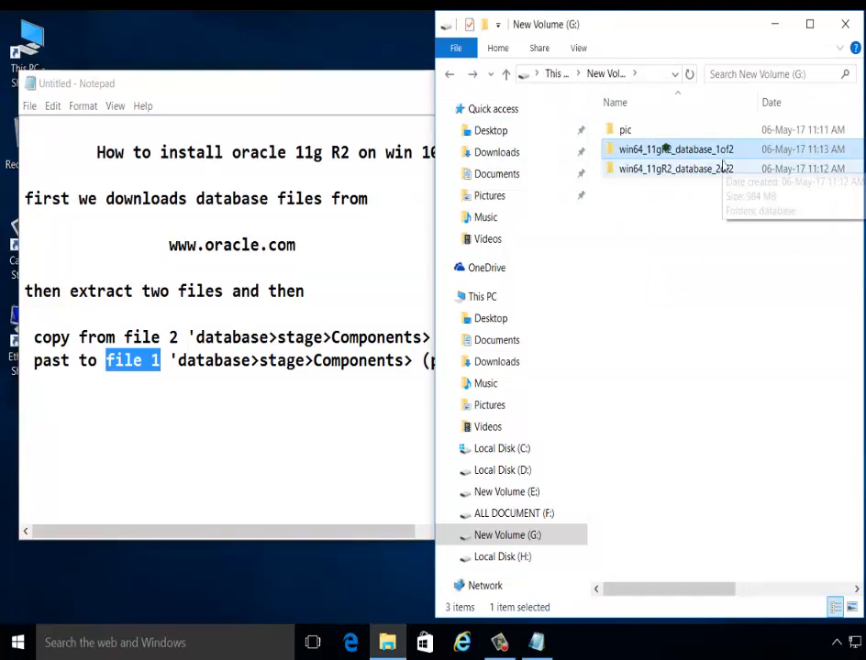
Open win64_11gR2_database_1of2, then its database and stage folders toward Components
double_click(676, 148)
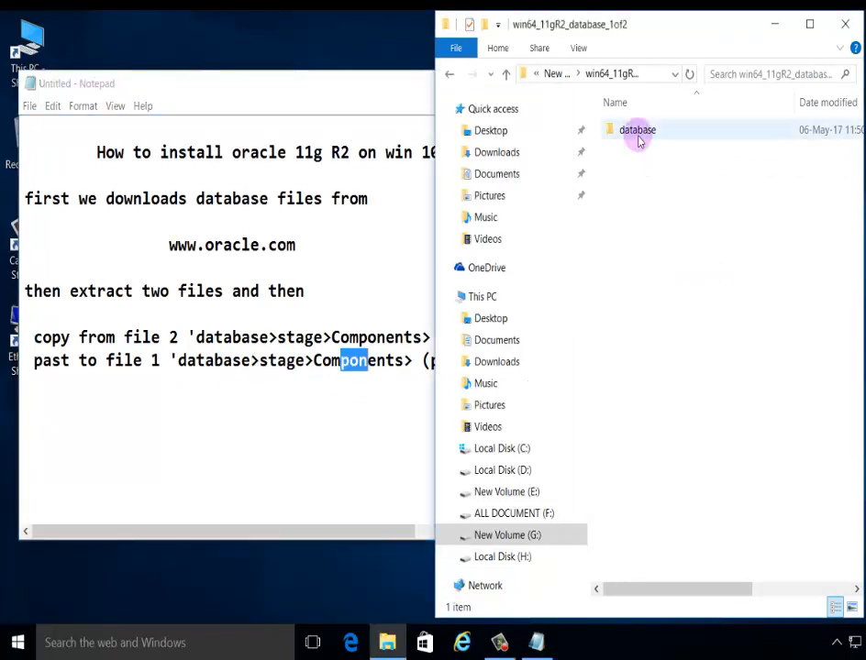
double_click(637, 129)
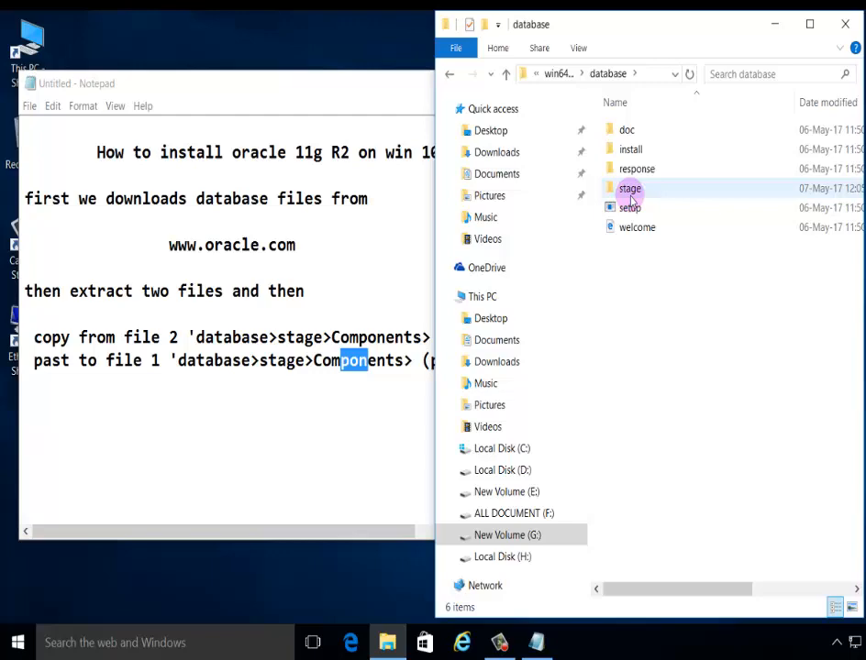
double_click(630, 187)
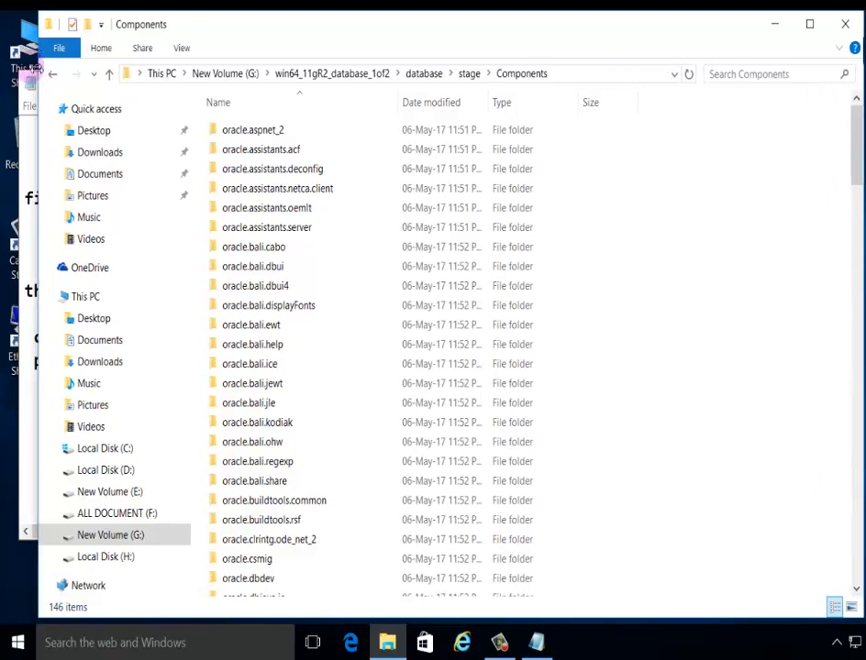
Paste the copied component folders into the 1of2 Components folder and go back up to database
click(267, 226)
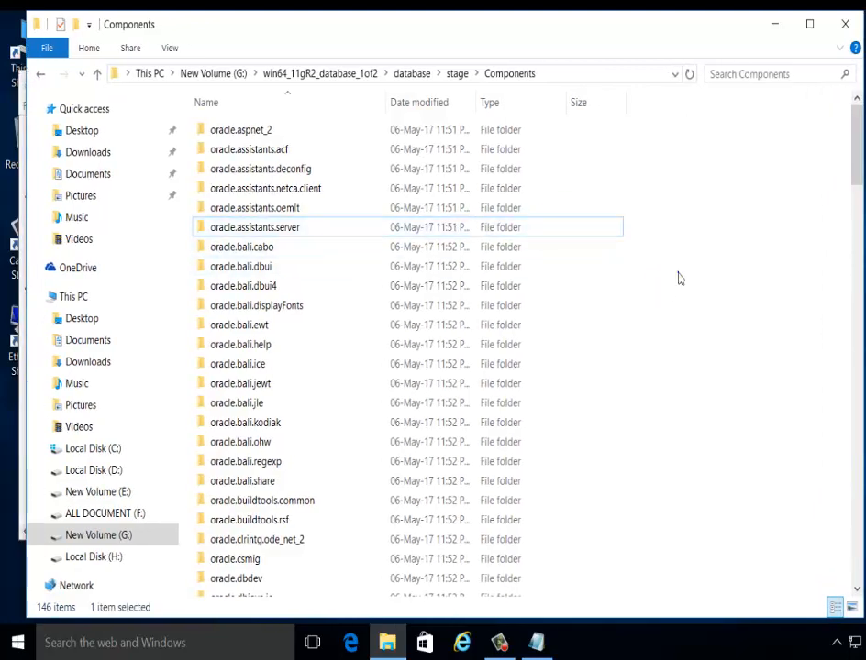
right_click(679, 279)
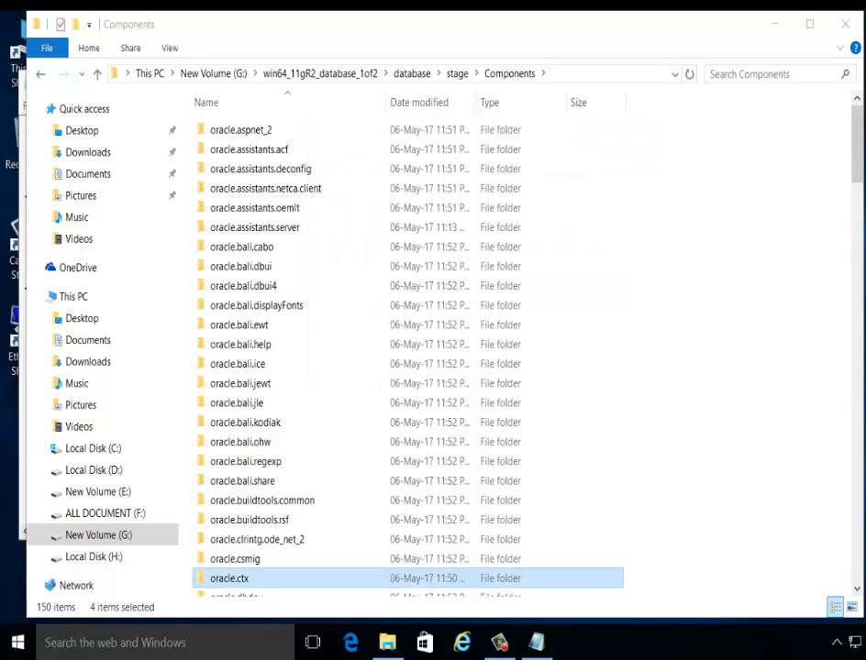
scroll(down, 3)
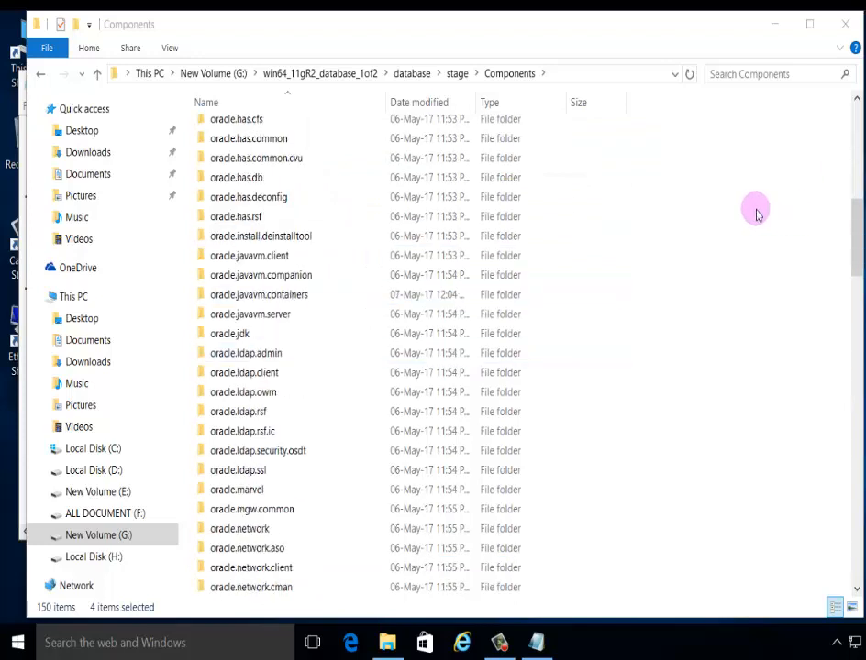
click(42, 73)
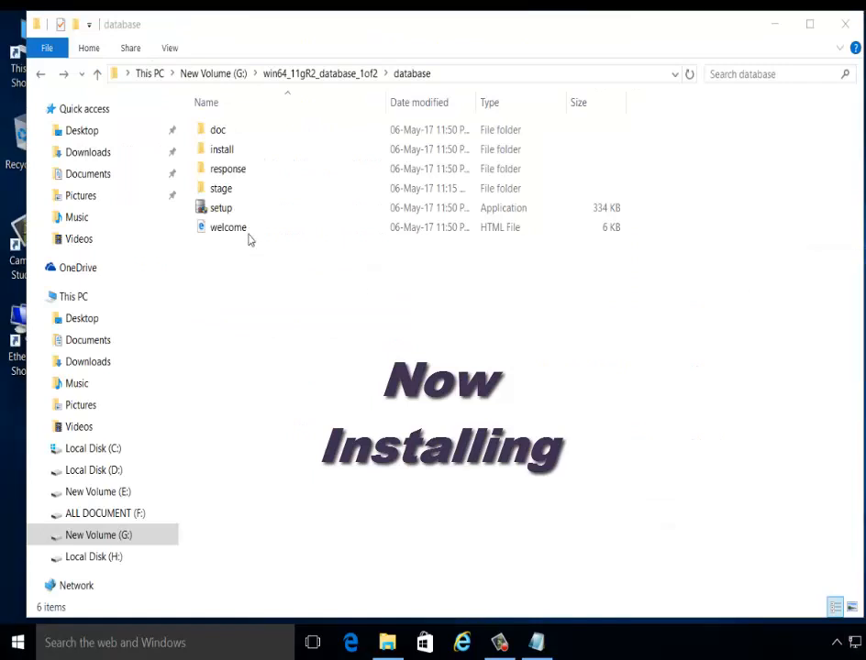
Run setup.exe as administrator to launch the Oracle installer
click(221, 207)
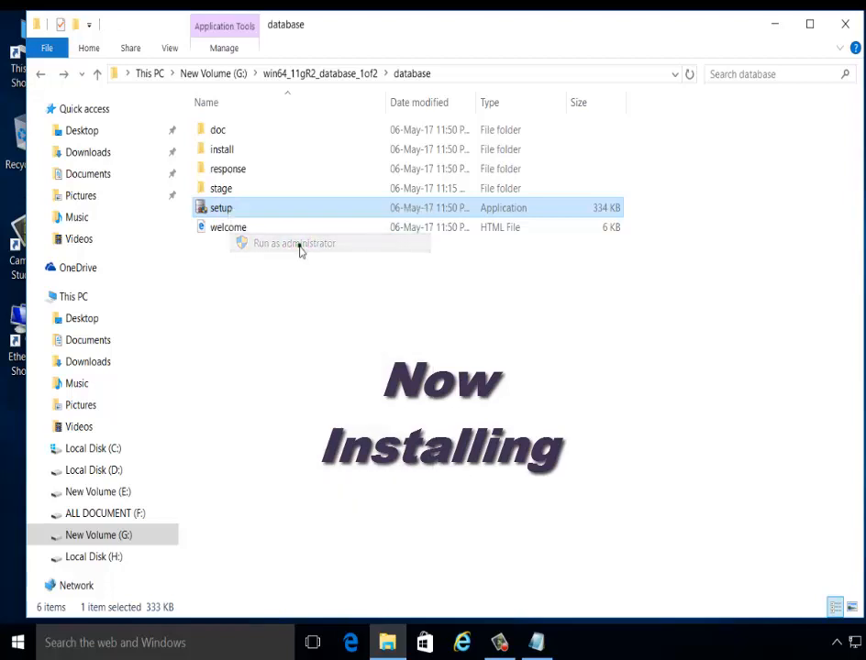
click(294, 243)
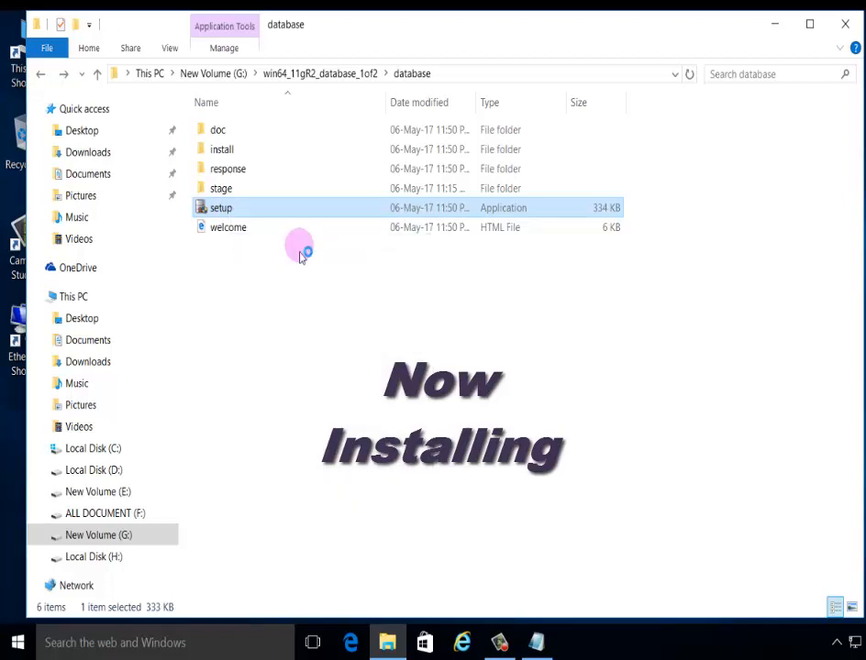
double_click(221, 207)
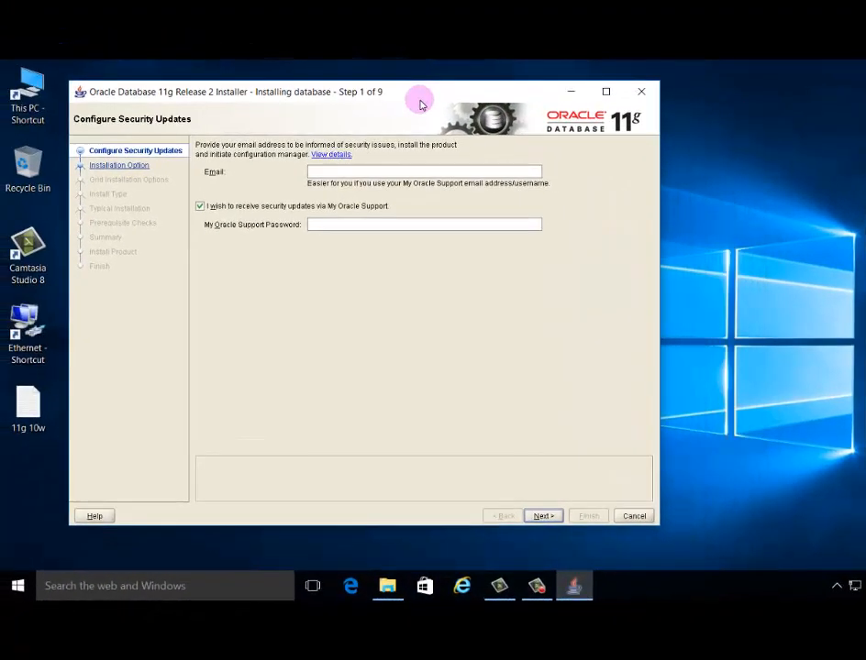
Decline security updates, continue without an email address, and confirm the warning
click(199, 205)
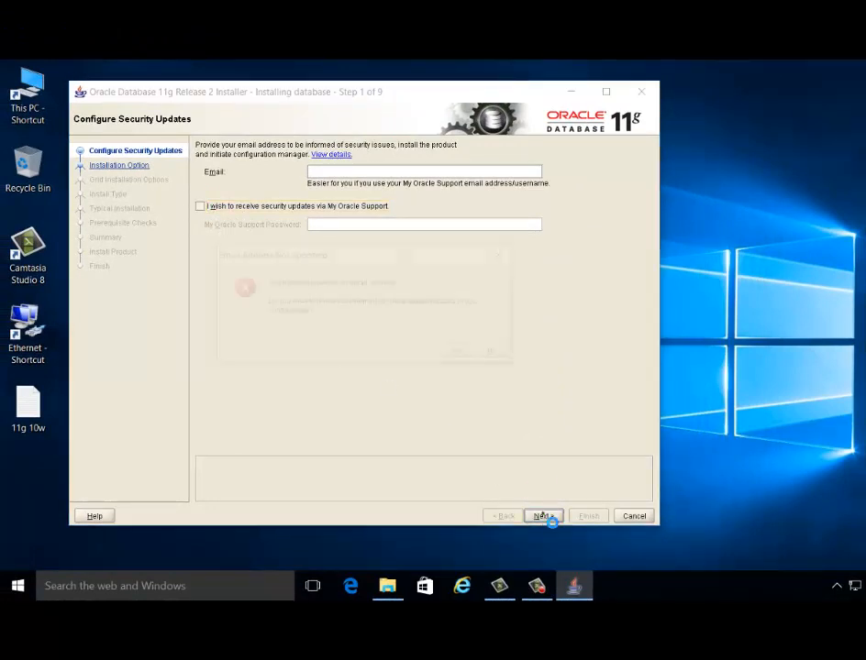
click(541, 515)
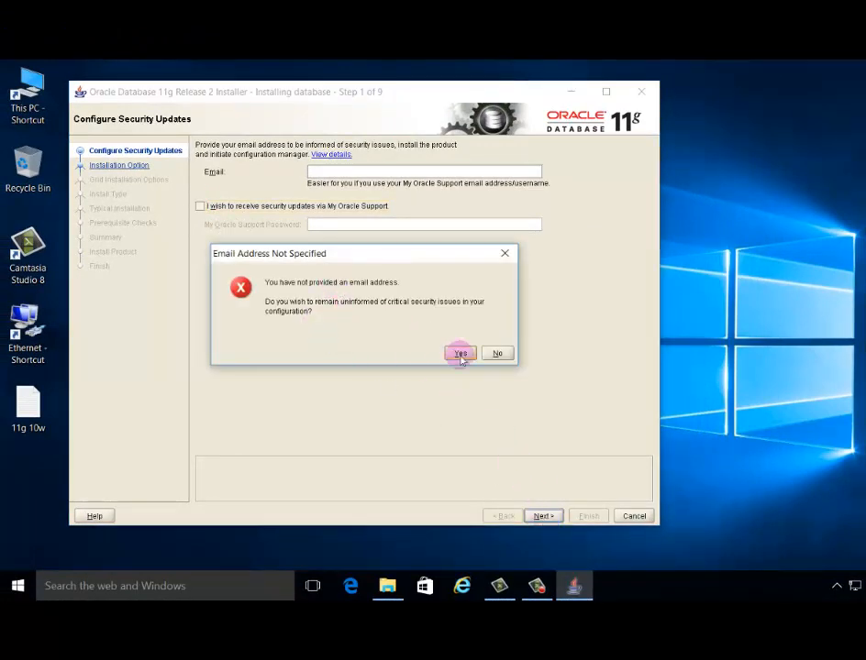
click(460, 353)
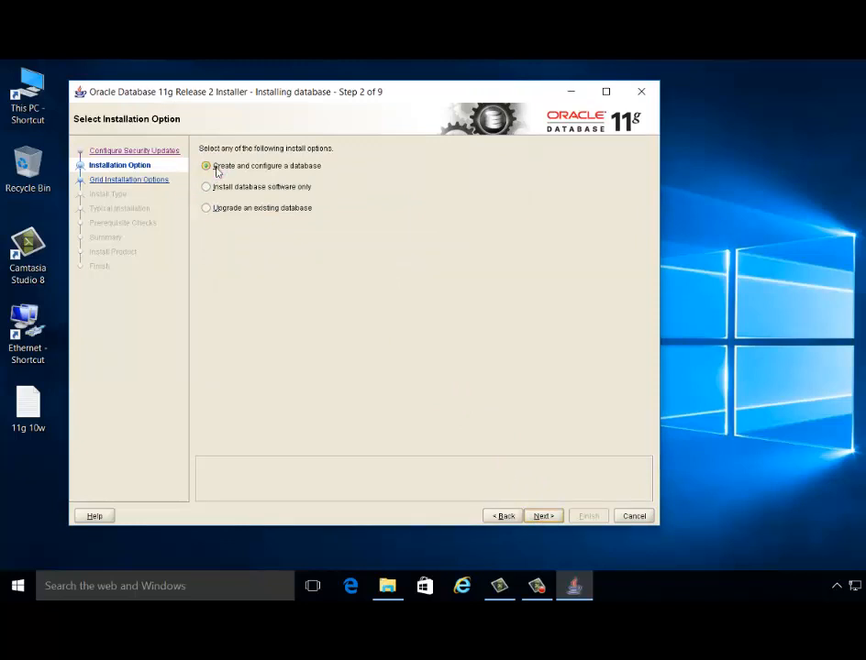
Choose 'Create and configure a database' and proceed with the Desktop Class installation
click(205, 166)
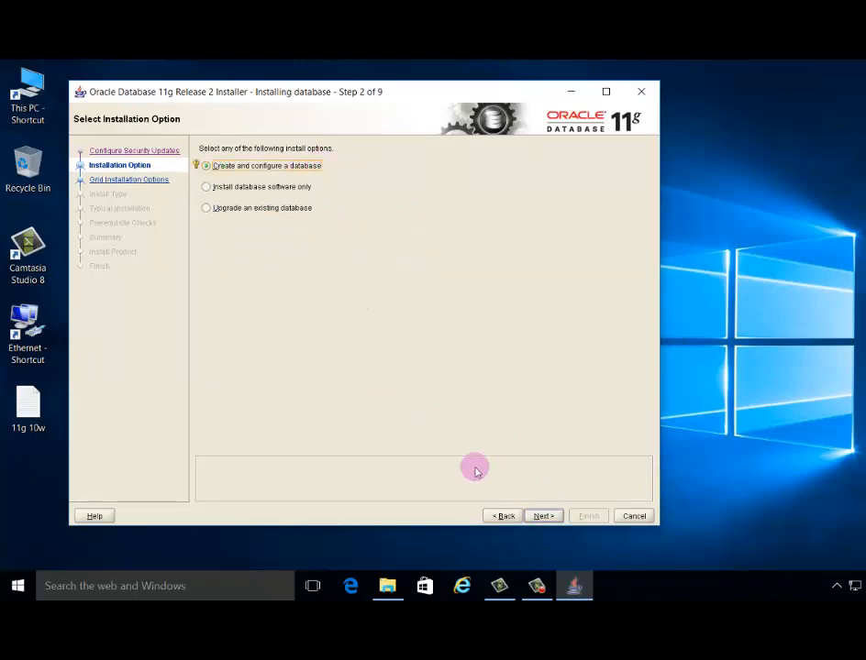
click(542, 515)
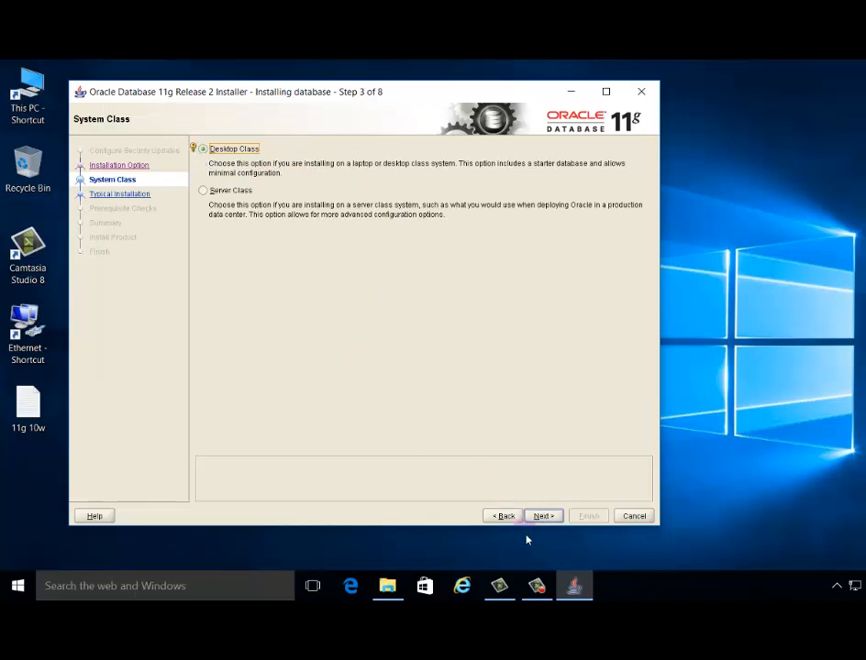
click(543, 515)
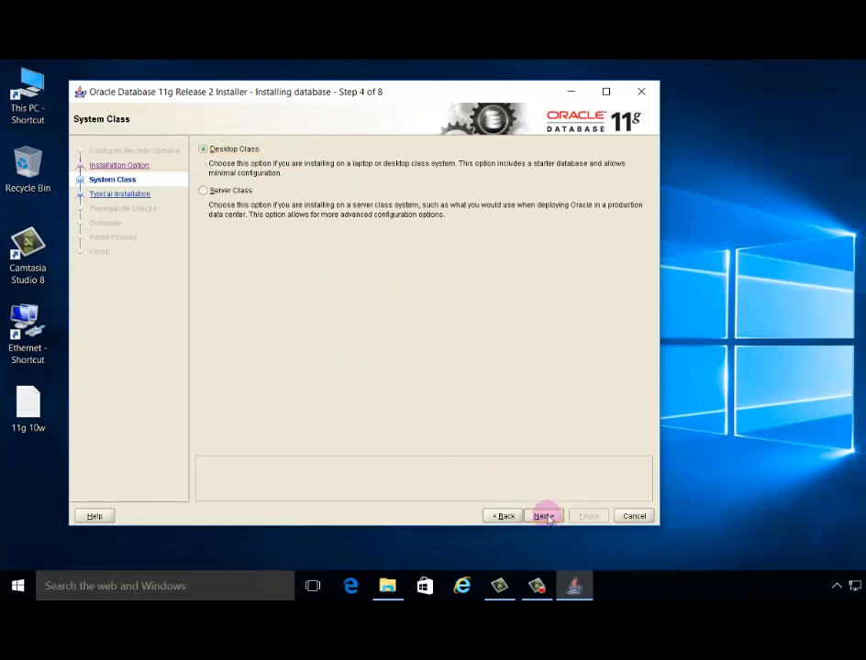
Enter and confirm the administrative password, accept the non-standard password warning, reaching the Summary
click(543, 515)
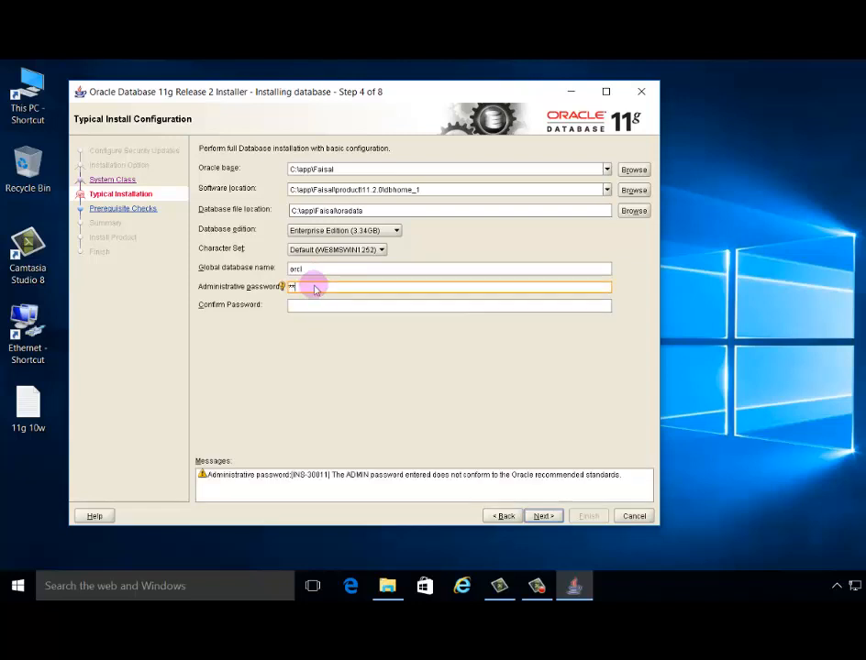
text(password)
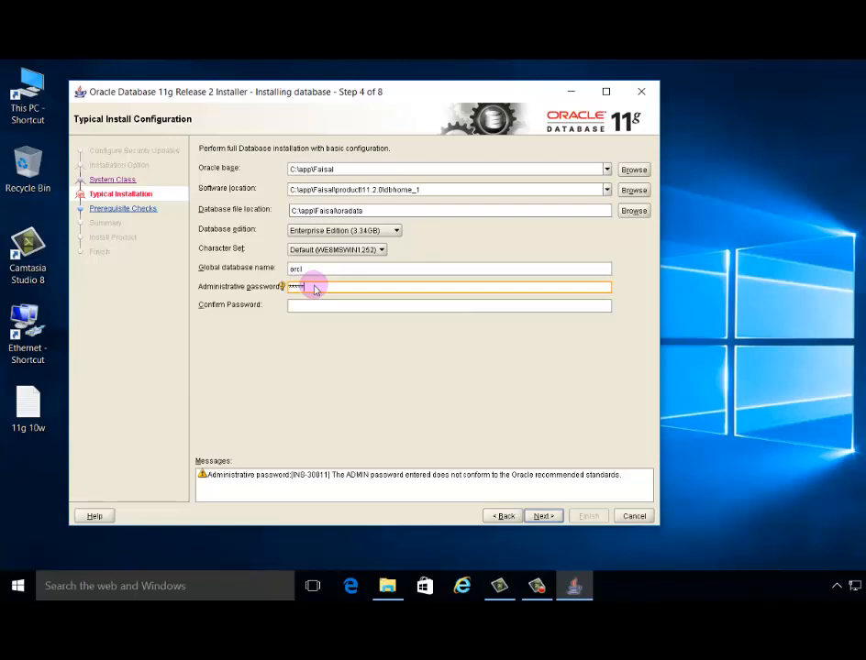
click(449, 305)
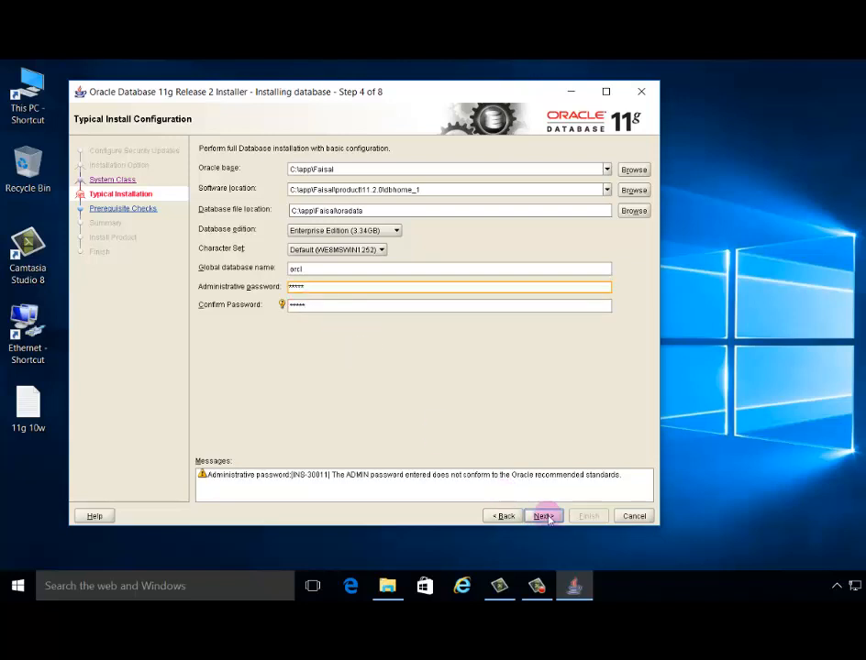
click(544, 516)
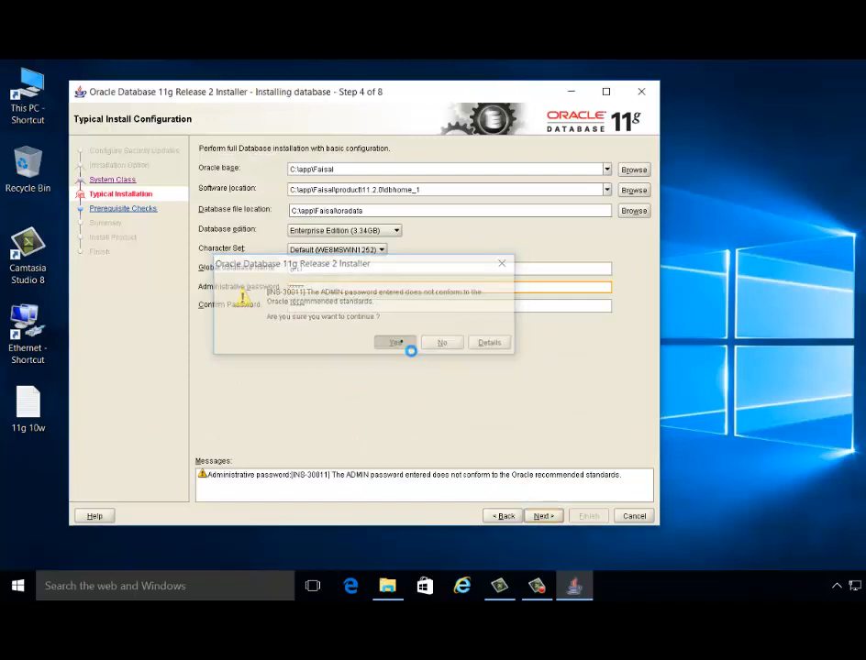
click(394, 342)
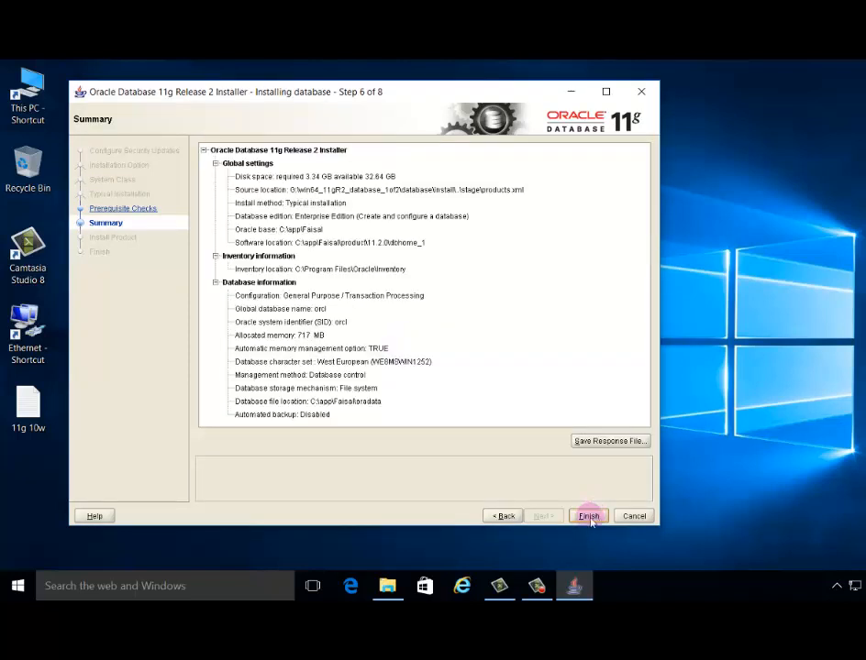
Confirm Finish on the Step 7 summary to begin the typical database installation
click(588, 515)
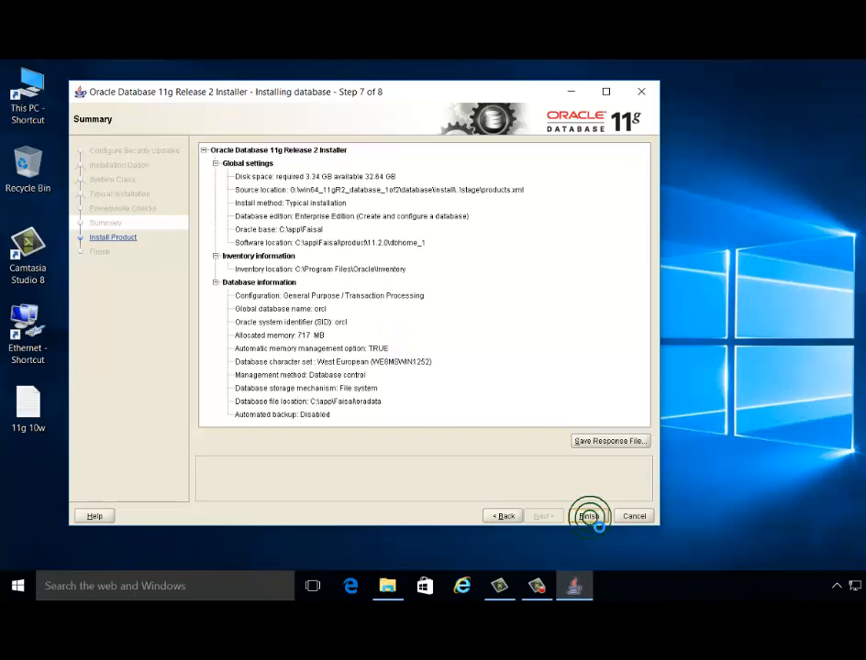
click(587, 515)
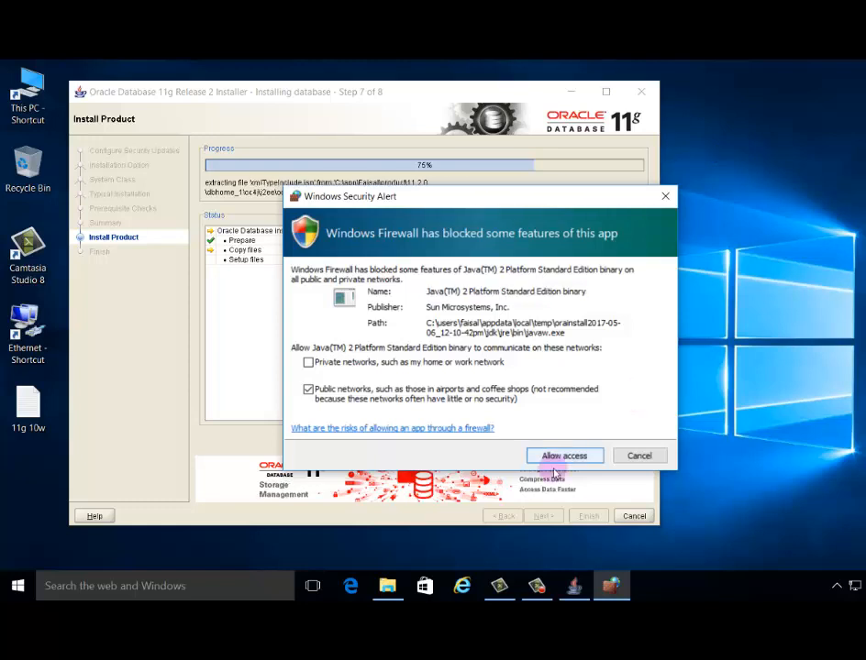
Allow both Java binaries through Windows Firewall so database creation completes
click(564, 456)
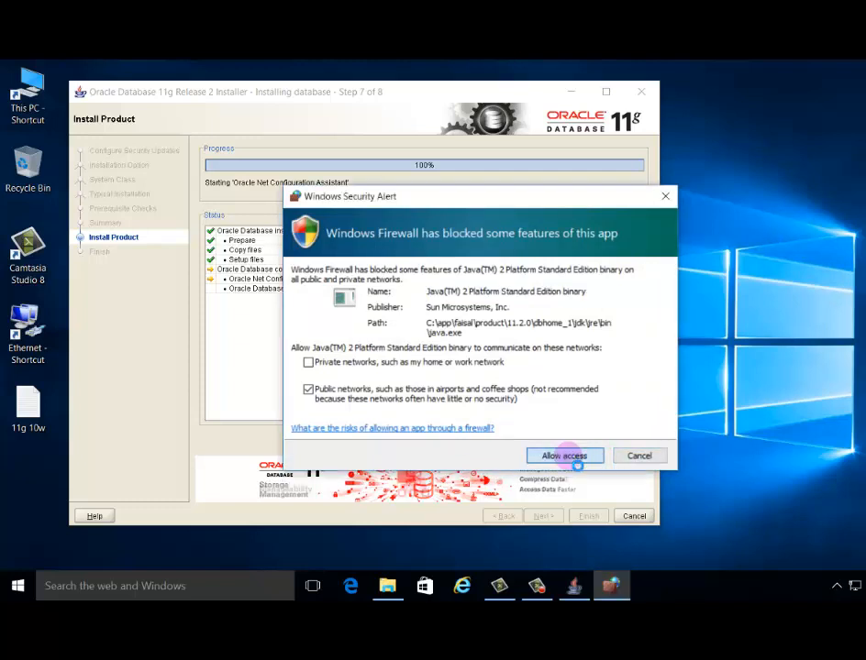
click(564, 455)
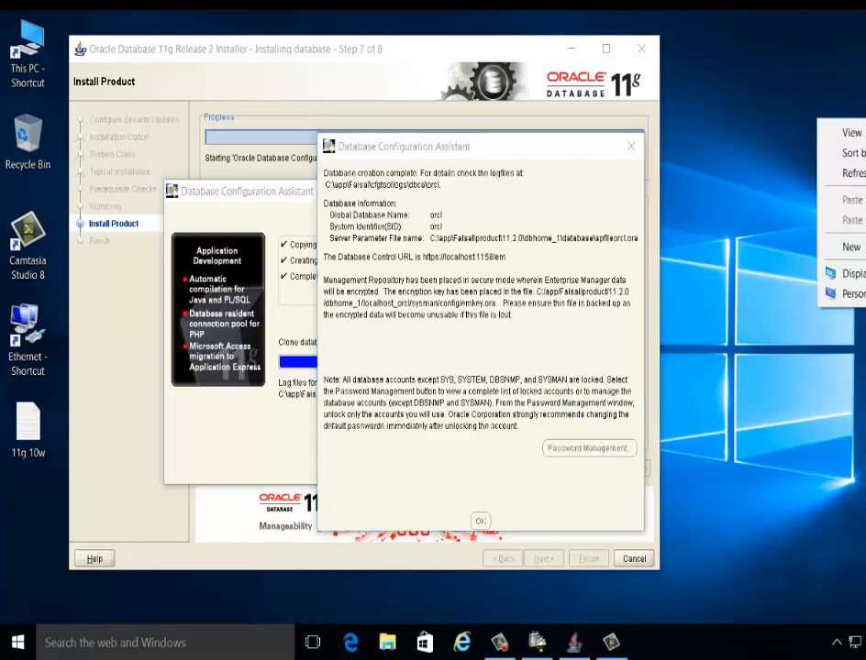
Enter new passwords for SYS and the unlocked HR account in Password Management
click(587, 449)
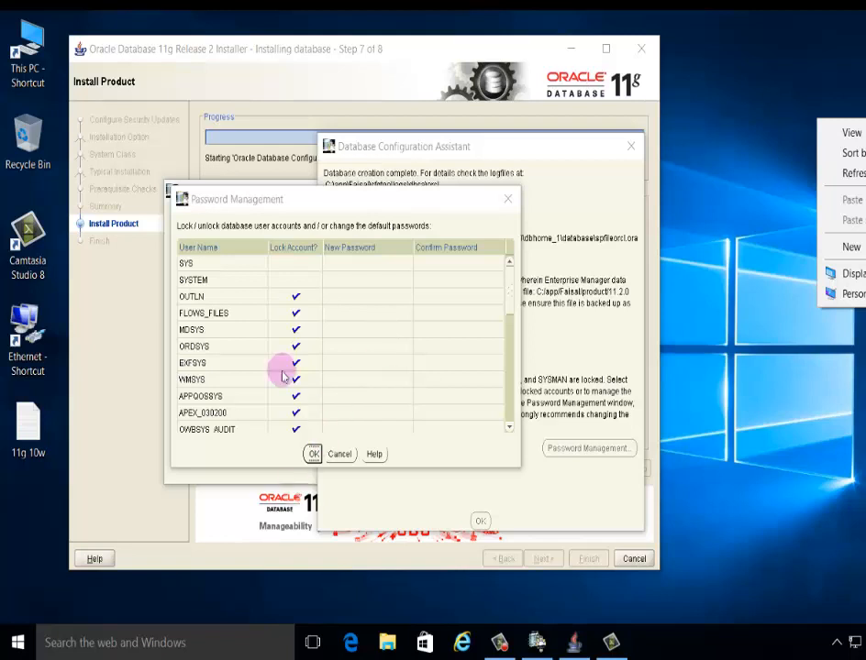
mouse_move(300, 266)
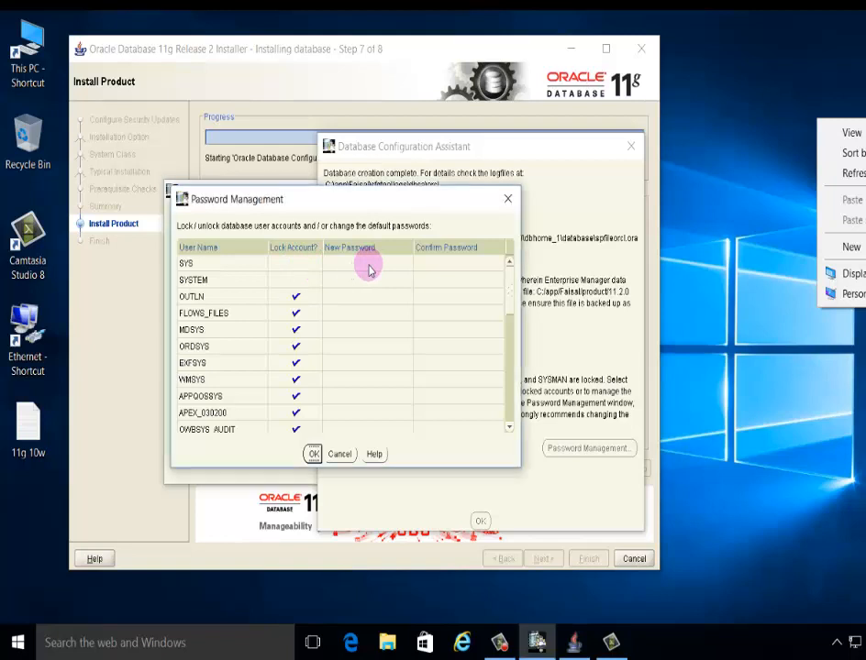
click(367, 263)
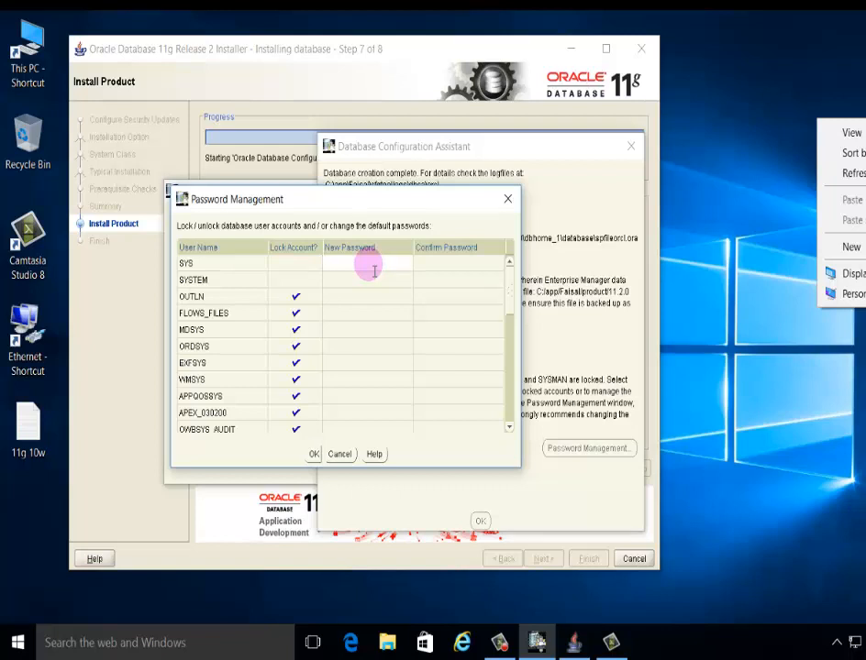
text(***)
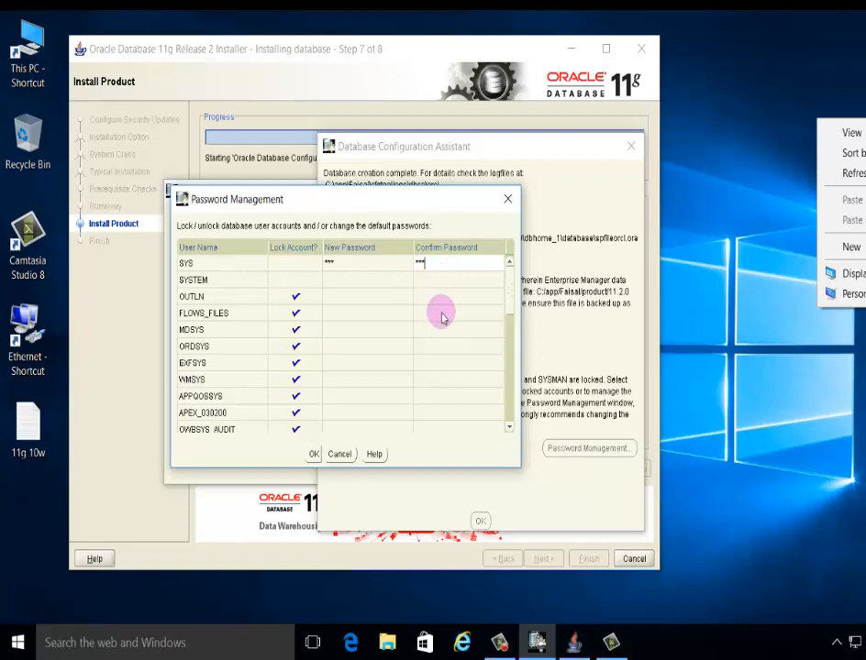
scroll(down, 3)
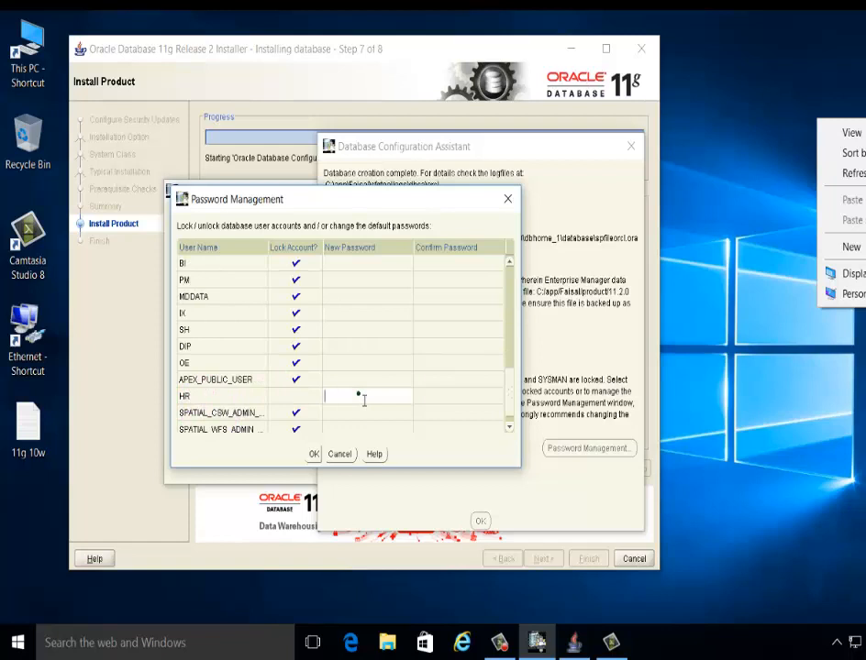
text(*)
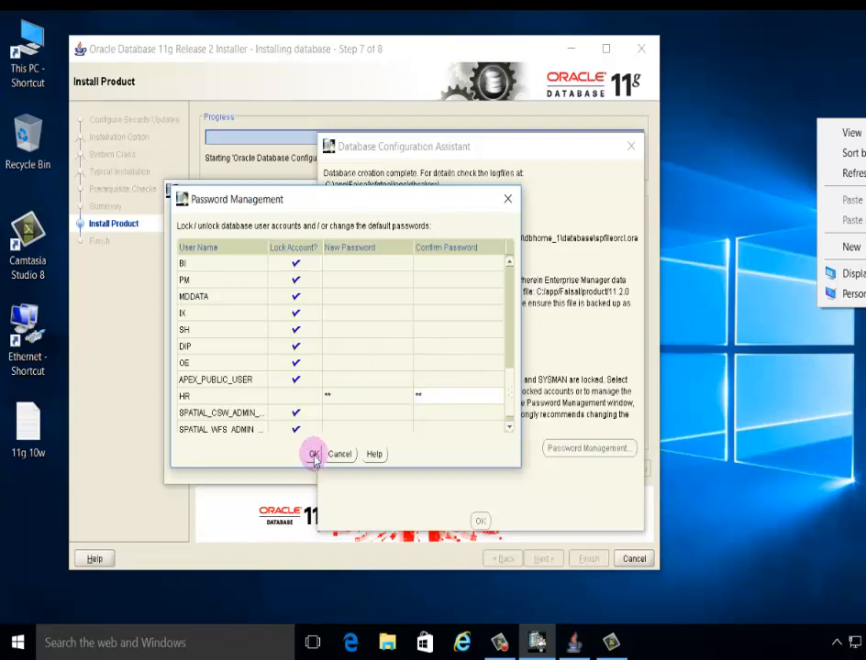
Apply the passwords, accept the complexity warning, and dismiss the DBCA summary
click(312, 454)
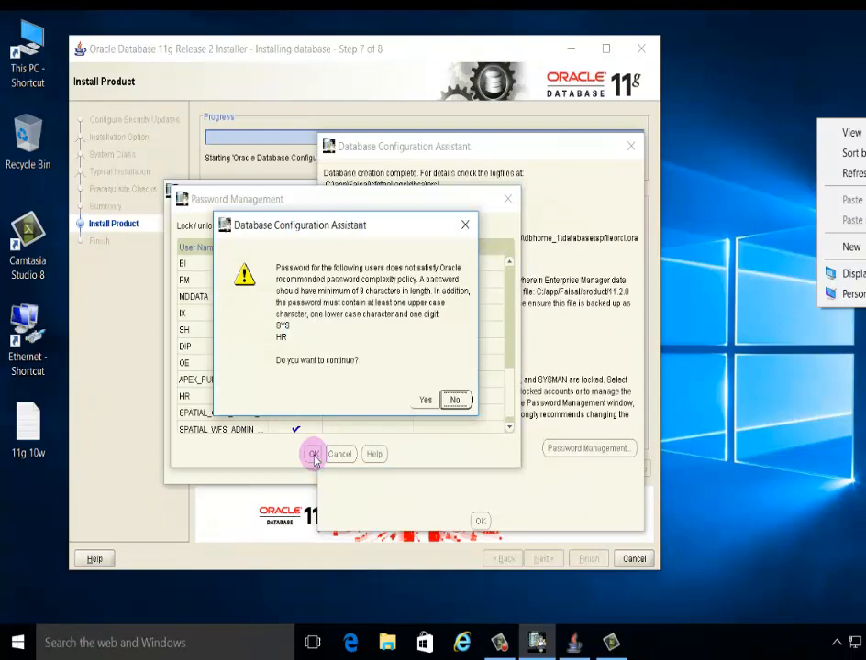
click(455, 400)
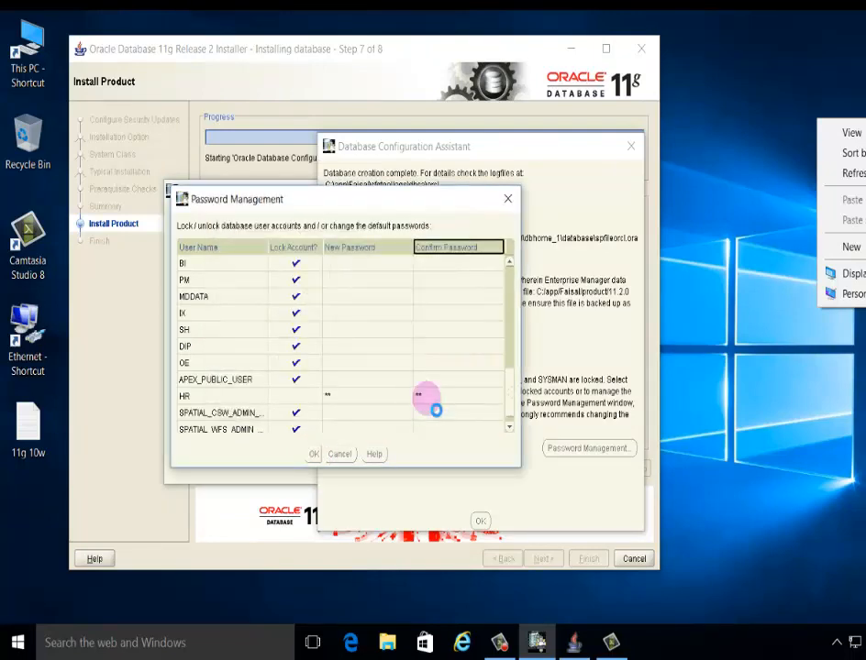
click(314, 454)
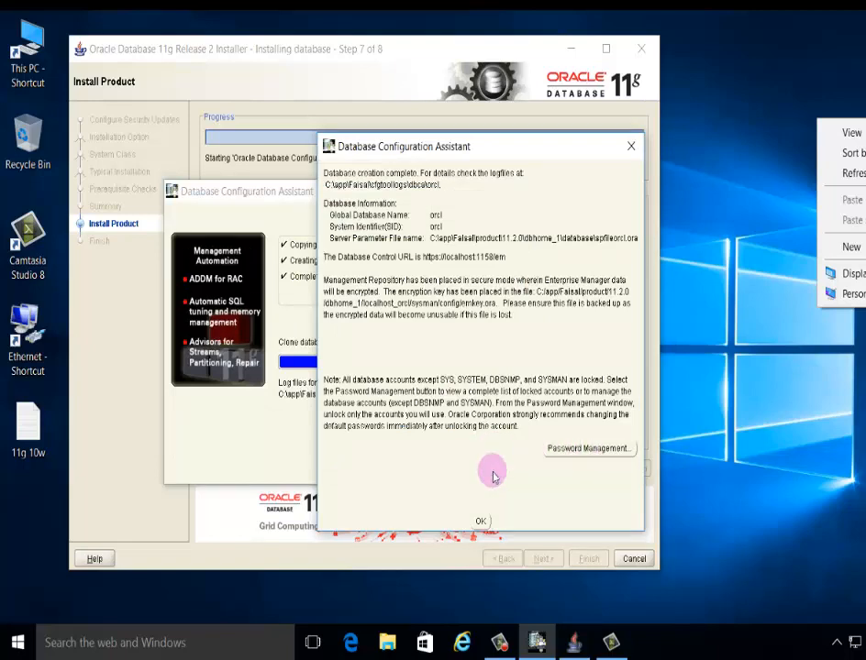
click(480, 520)
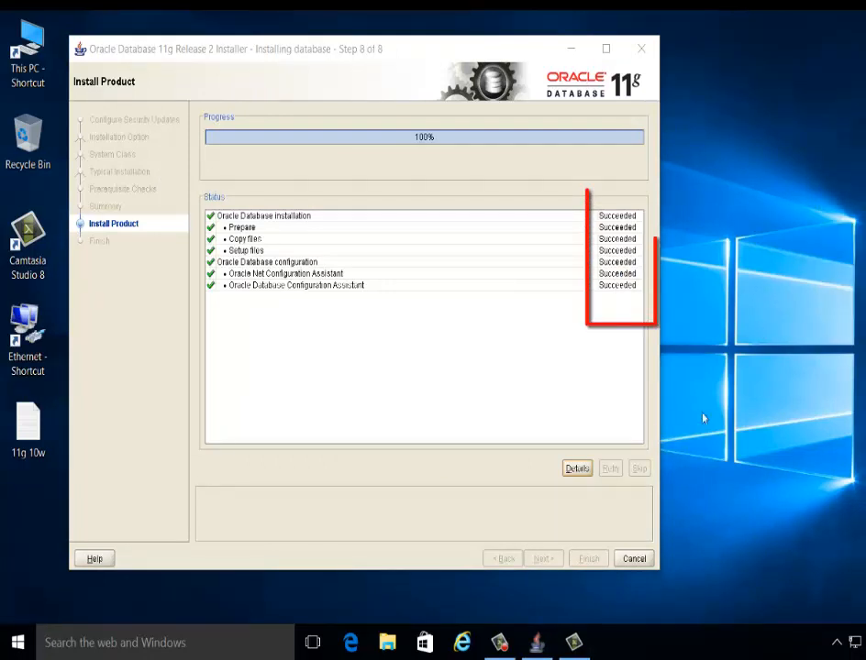
Review the successful-installation message with the Enterprise Manager URL and close the installer
click(634, 557)
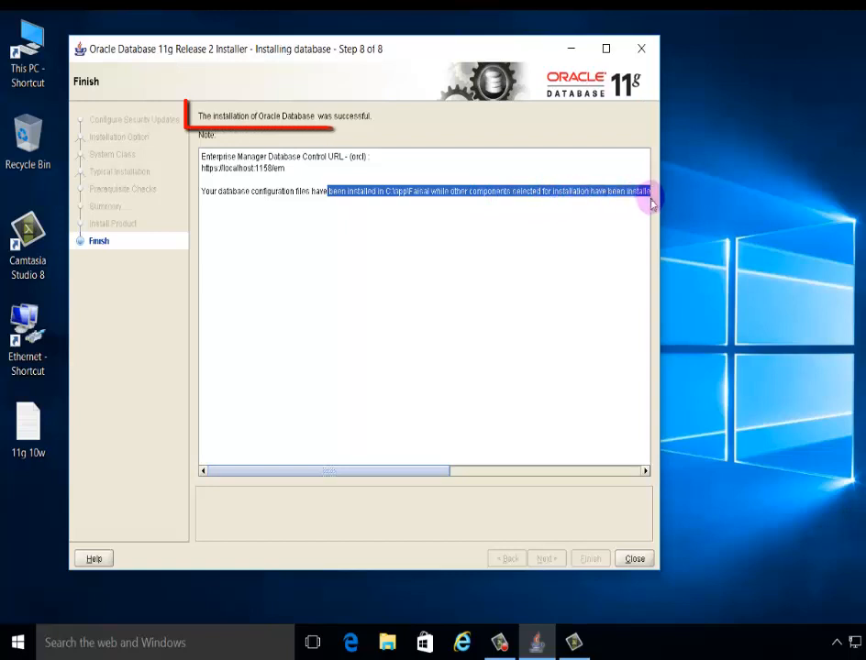
scroll(right, 3)
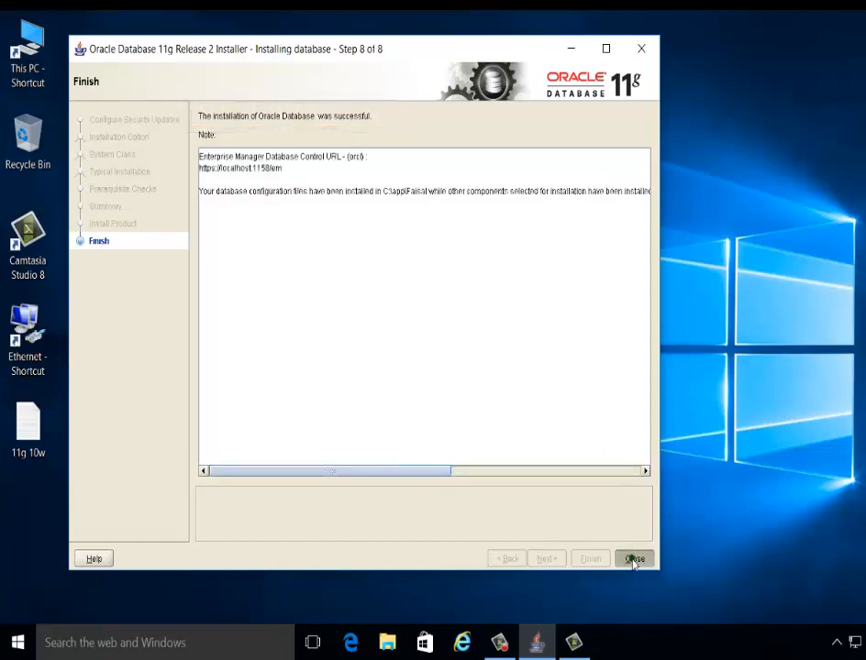
click(634, 559)
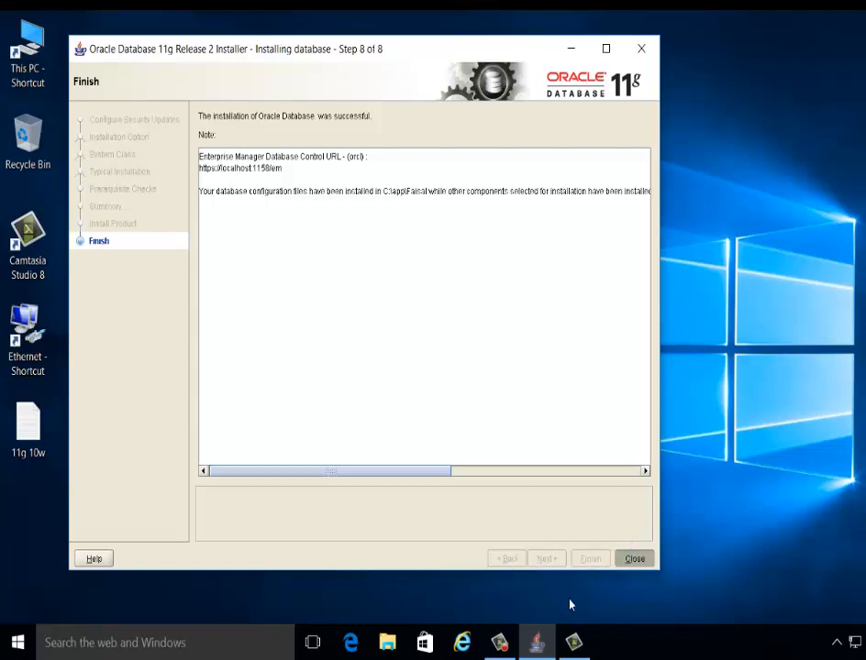
mouse_move(590, 463)
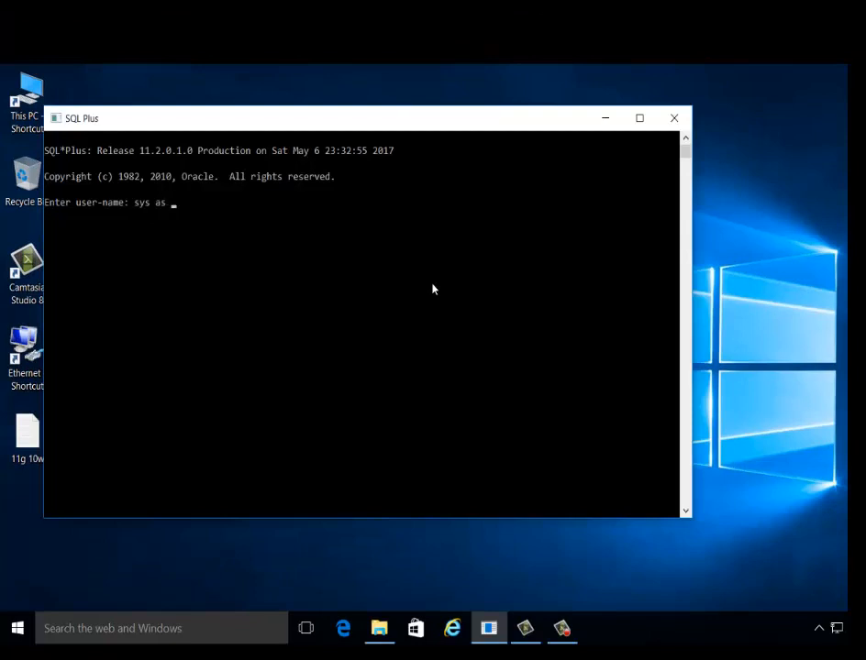
Connect as sys as sysdba in SQL*Plus and enter 'desc tab'
text(s)
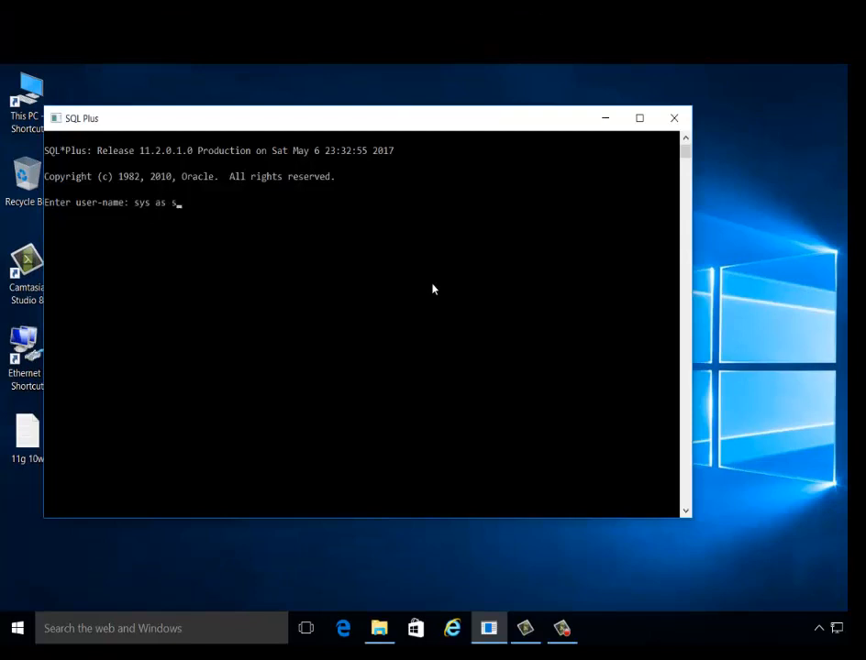
text(ysdba)
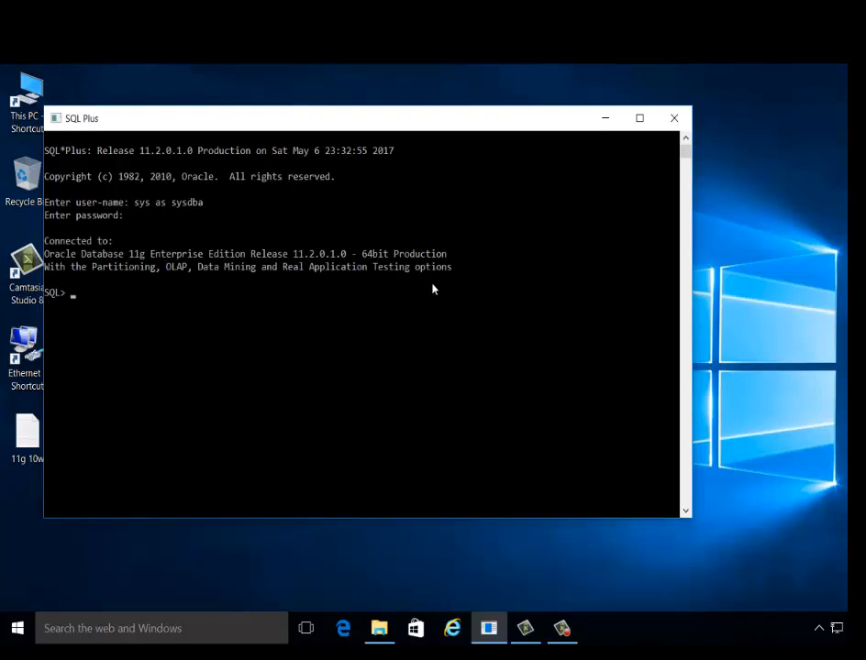
text(d)
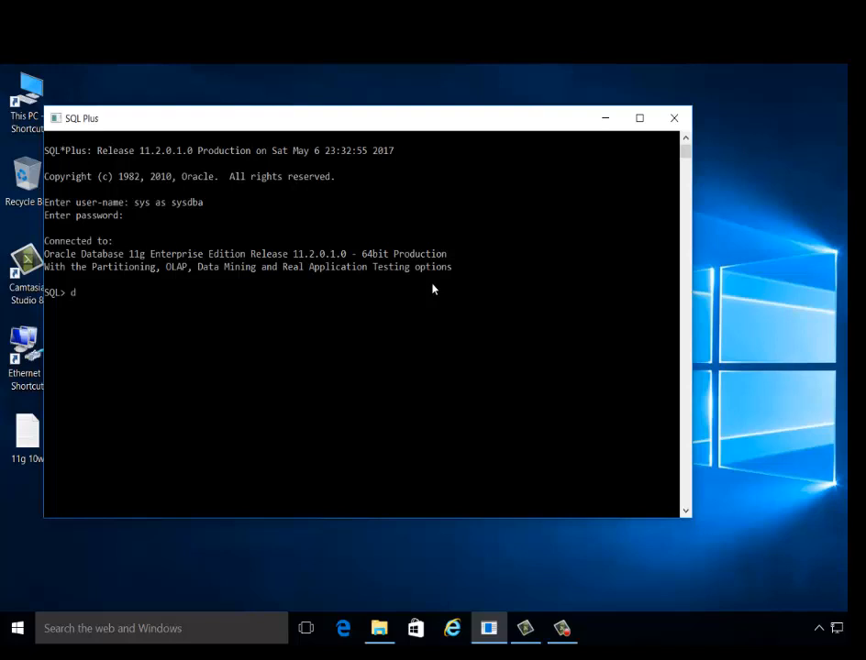
text(esc)
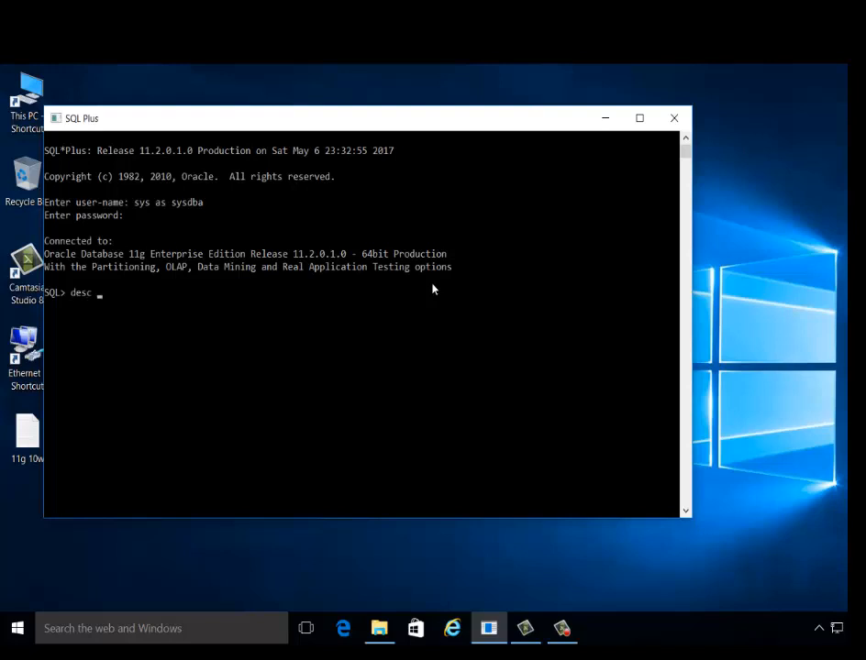
text(tab)
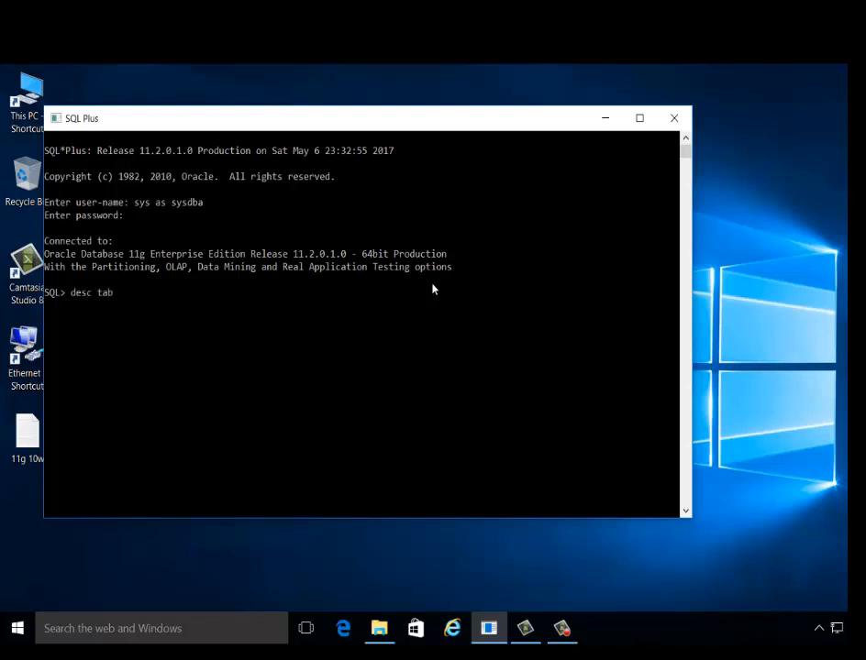